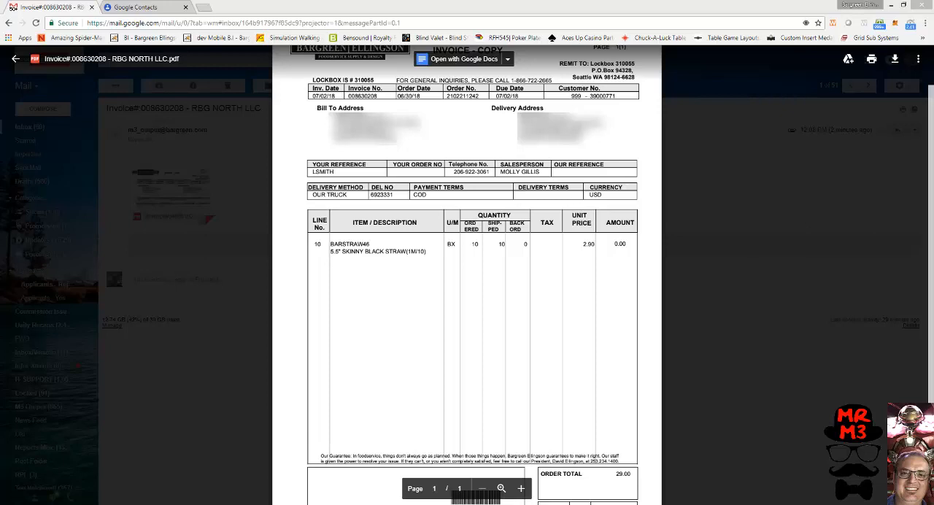
{"action": "mouse_move", "coordinate": [534, 293]}
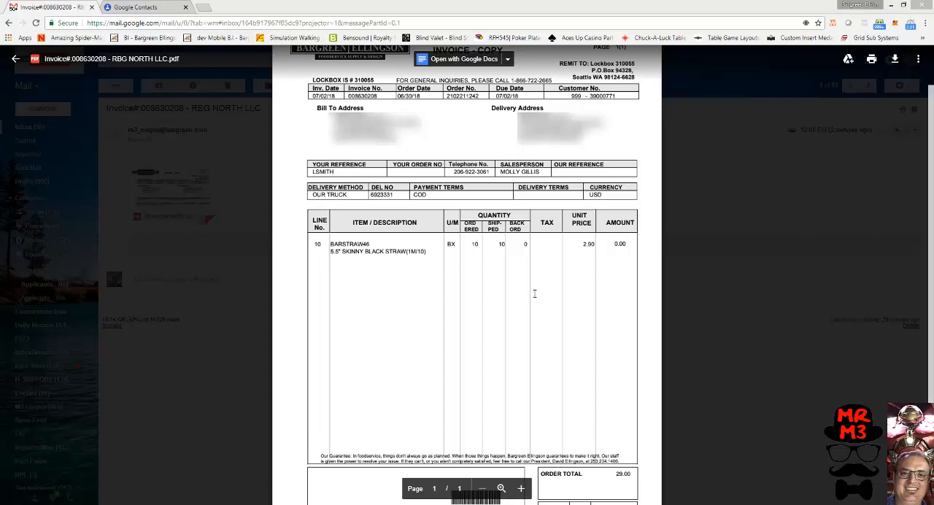
{"action": "mouse_move", "coordinate": [664, 491]}
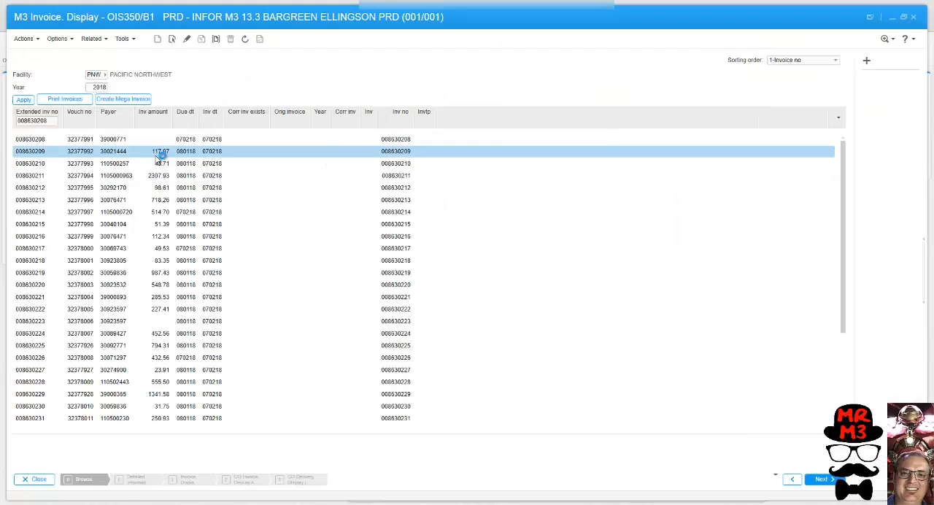
- Open and inspect the lines of invoice 008630209
{"action": "right_click", "coordinate": [161, 151]}
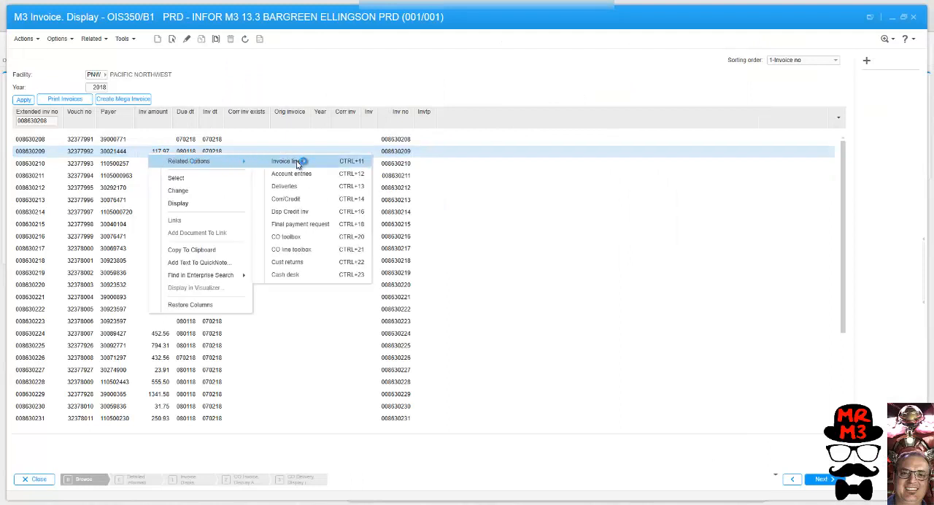
{"action": "left_click", "coordinate": [292, 162]}
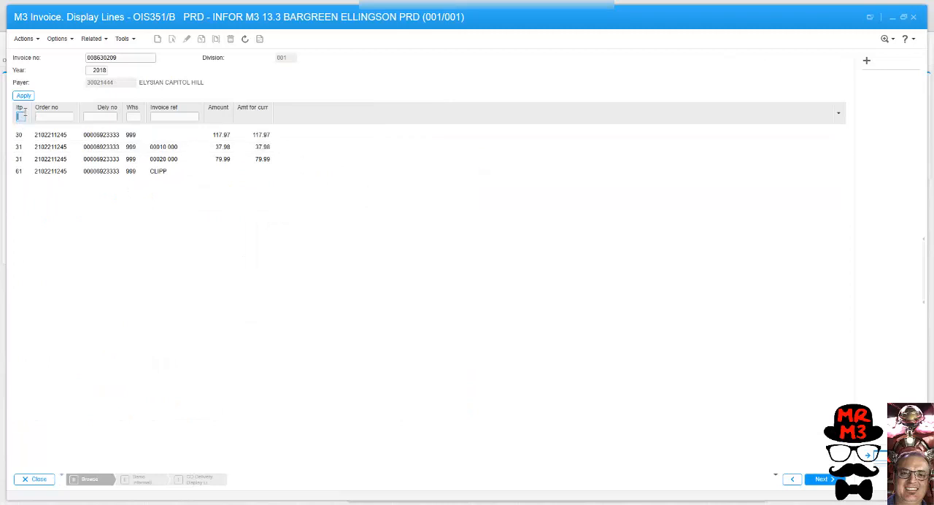
{"action": "left_click", "coordinate": [51, 134]}
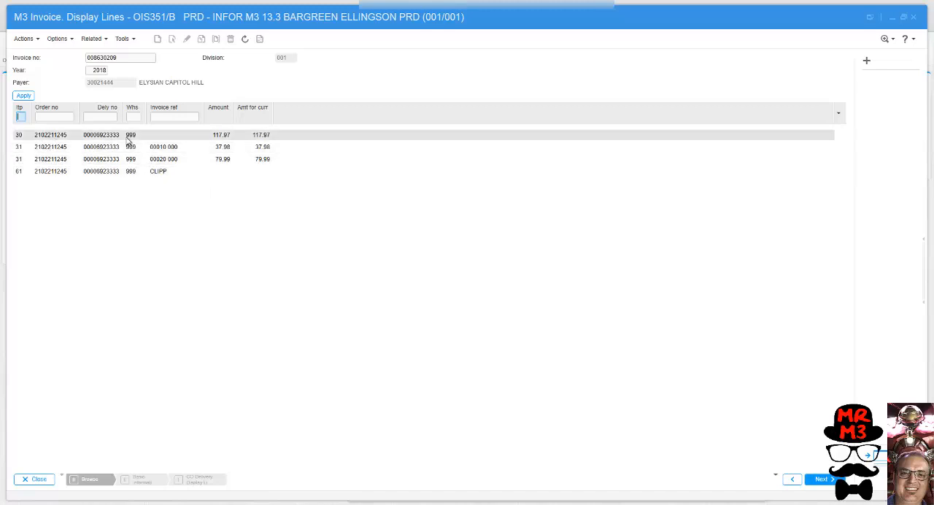
{"action": "left_click", "coordinate": [51, 159]}
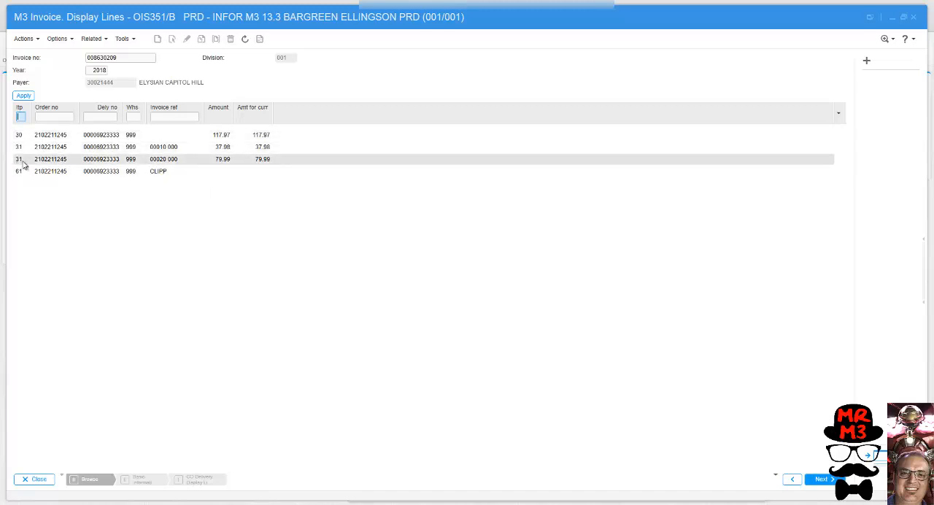
{"action": "left_click", "coordinate": [222, 134]}
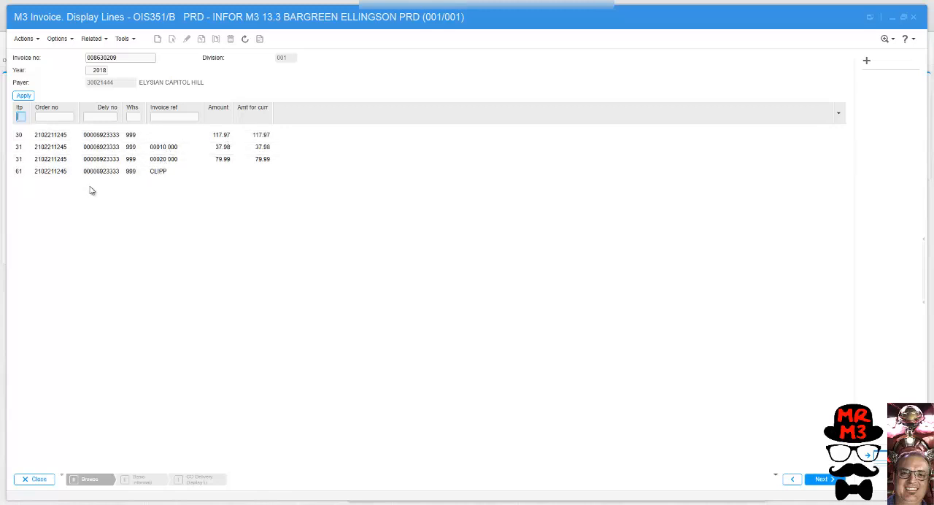
{"action": "mouse_move", "coordinate": [19, 154]}
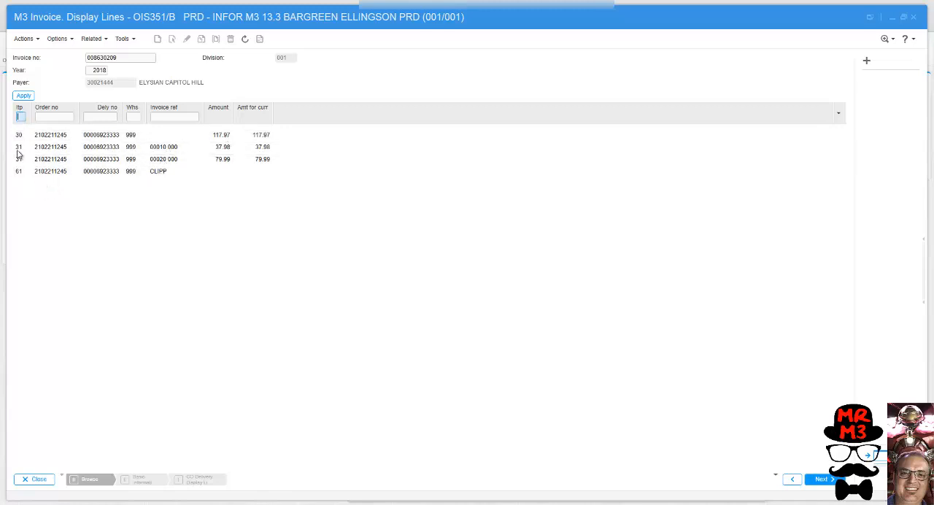
{"action": "left_click", "coordinate": [157, 171]}
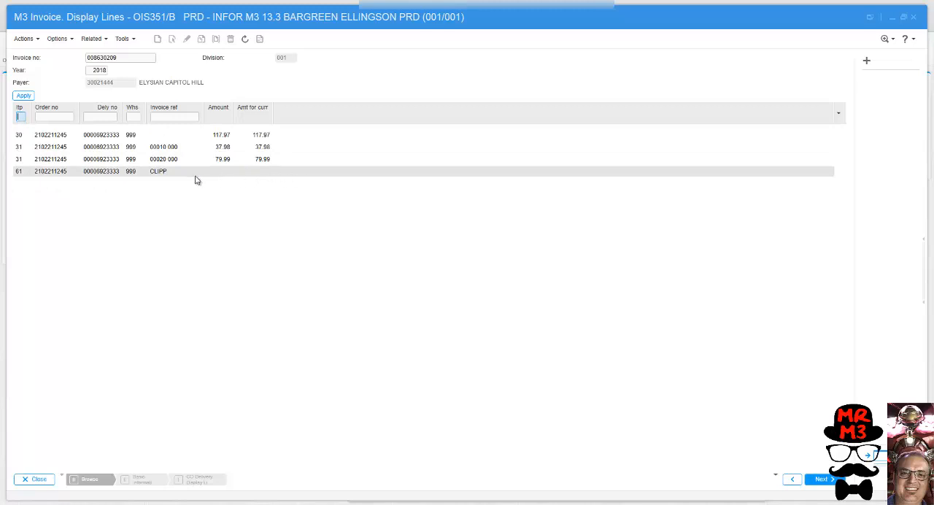
{"action": "mouse_move", "coordinate": [109, 179]}
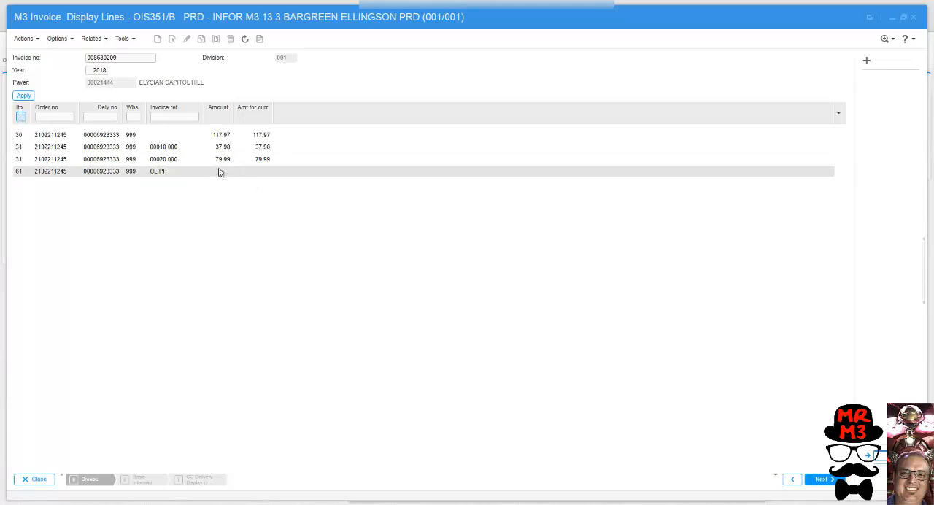
{"action": "left_click", "coordinate": [101, 159]}
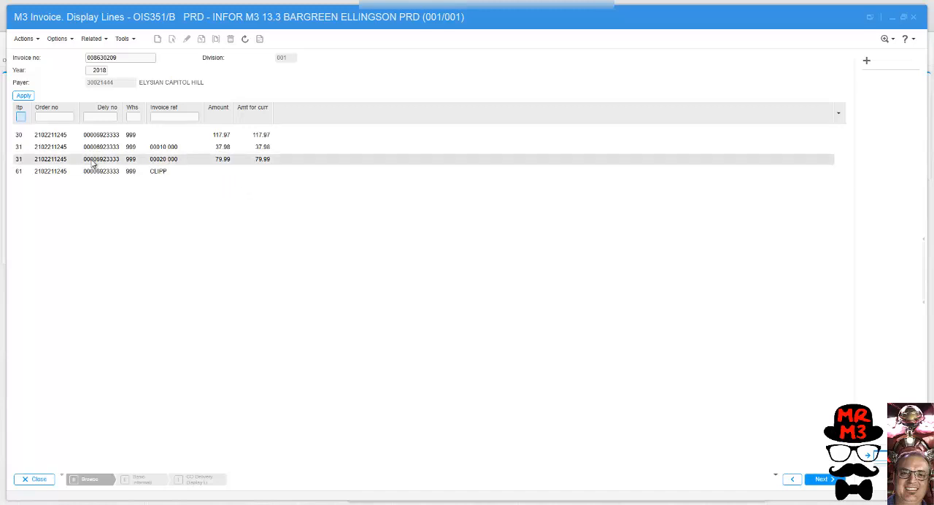
{"action": "mouse_move", "coordinate": [283, 170]}
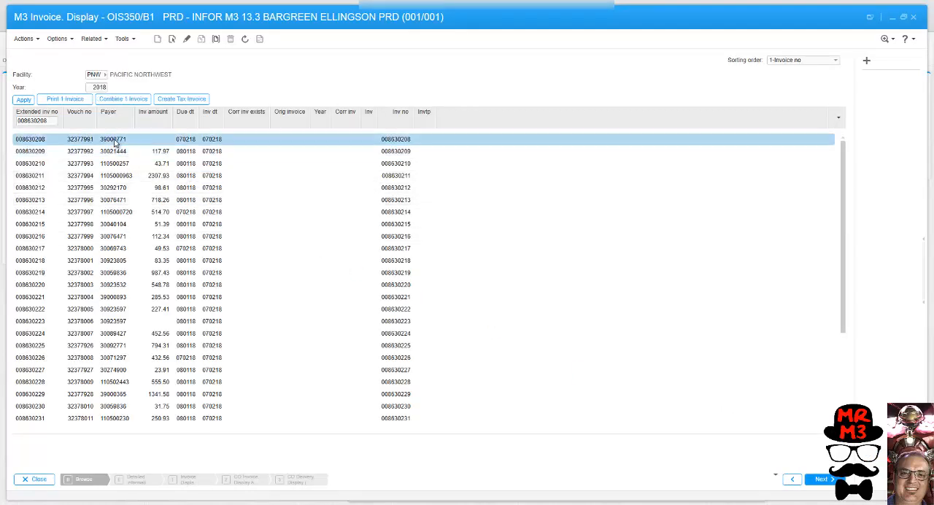
{"action": "double_click", "coordinate": [113, 139]}
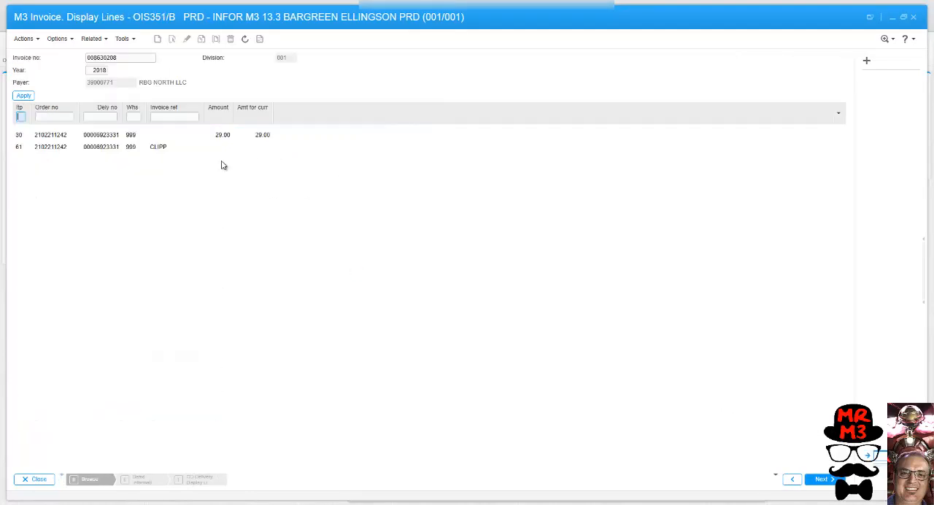
{"action": "mouse_move", "coordinate": [179, 225]}
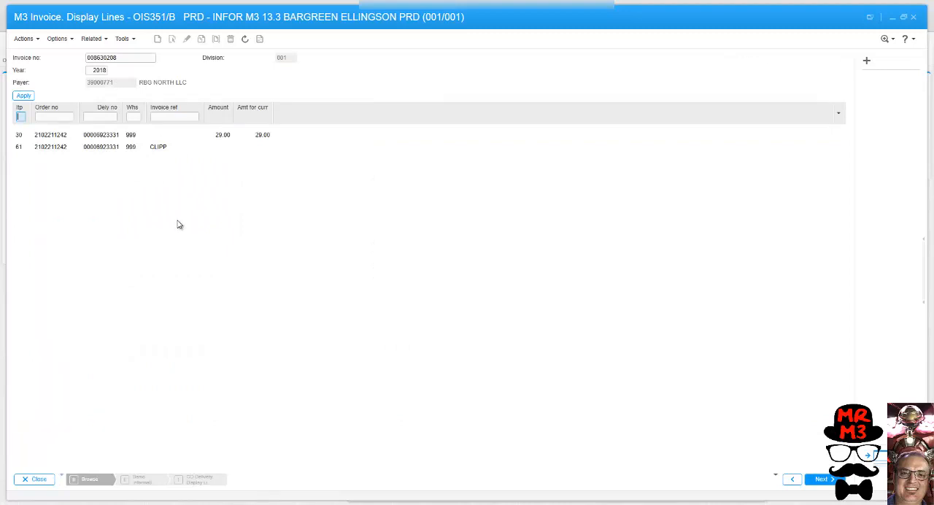
{"action": "mouse_move", "coordinate": [215, 216]}
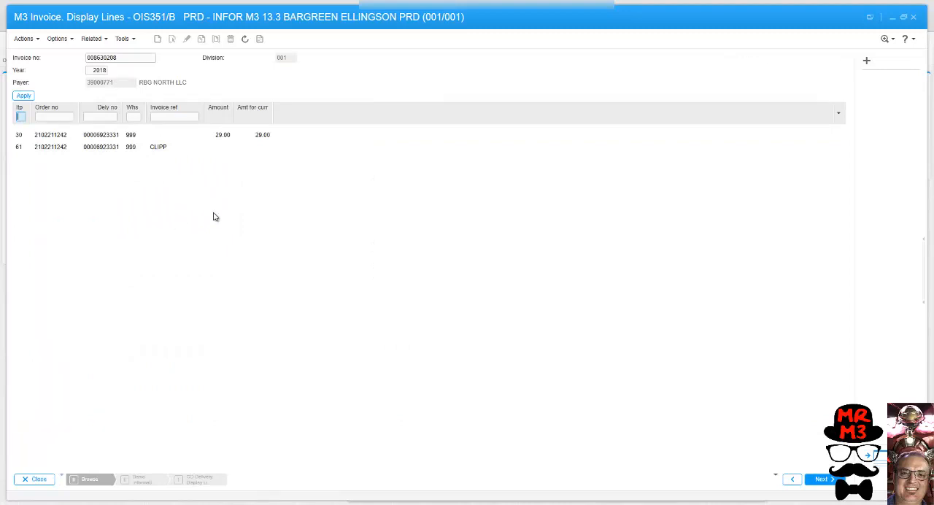
{"action": "mouse_move", "coordinate": [210, 212]}
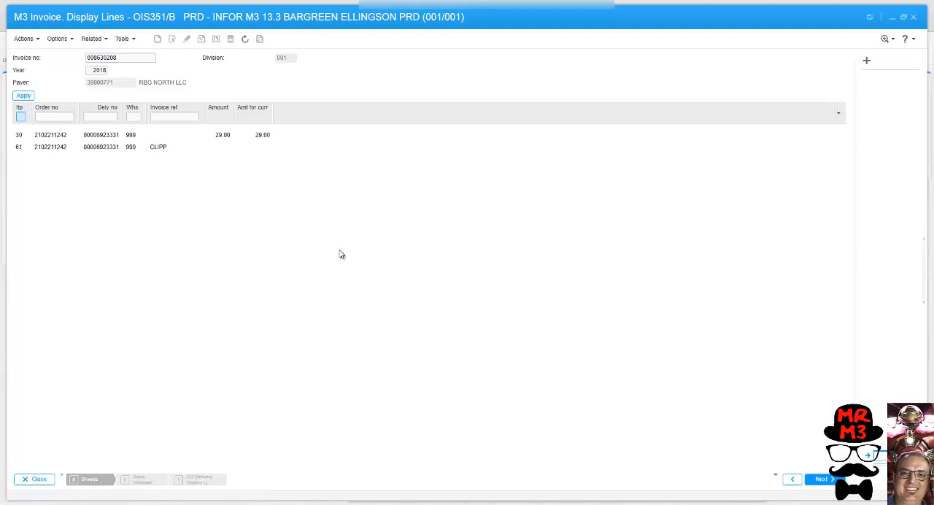
{"action": "mouse_move", "coordinate": [337, 252]}
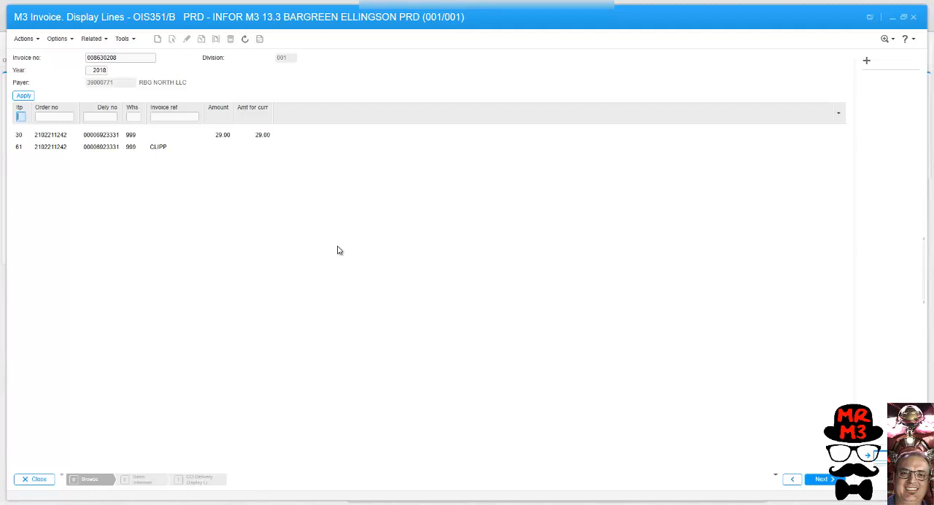
{"action": "mouse_move", "coordinate": [333, 249]}
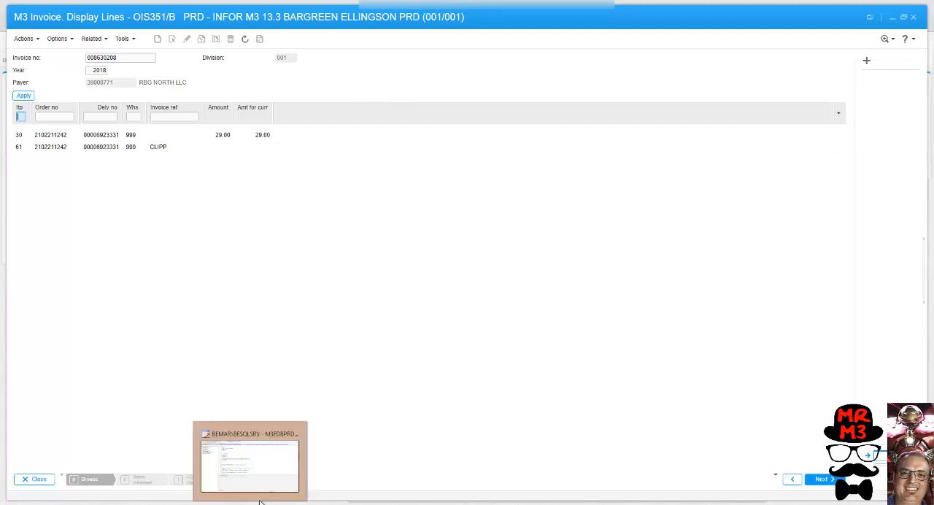
- Select invoice number 008630208 in the Invoice no field for copying
{"action": "left_click", "coordinate": [120, 56]}
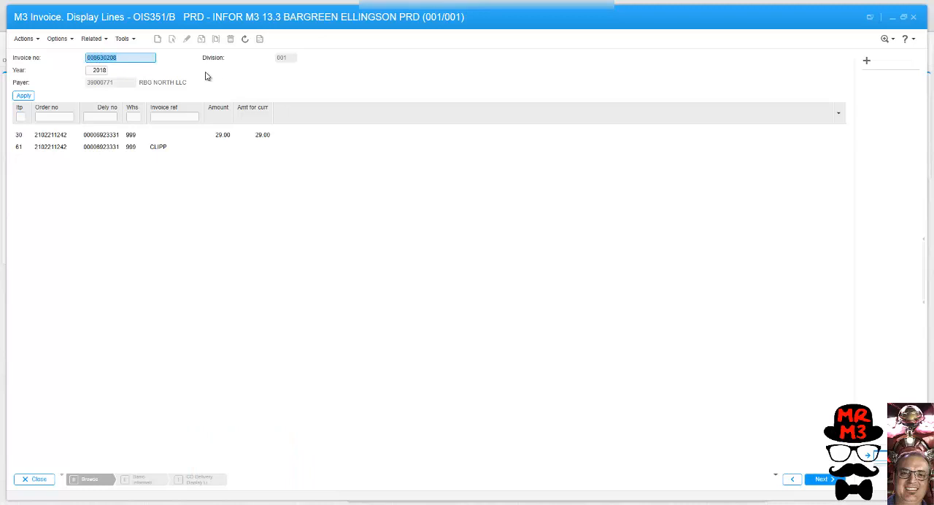
{"action": "mouse_move", "coordinate": [282, 304]}
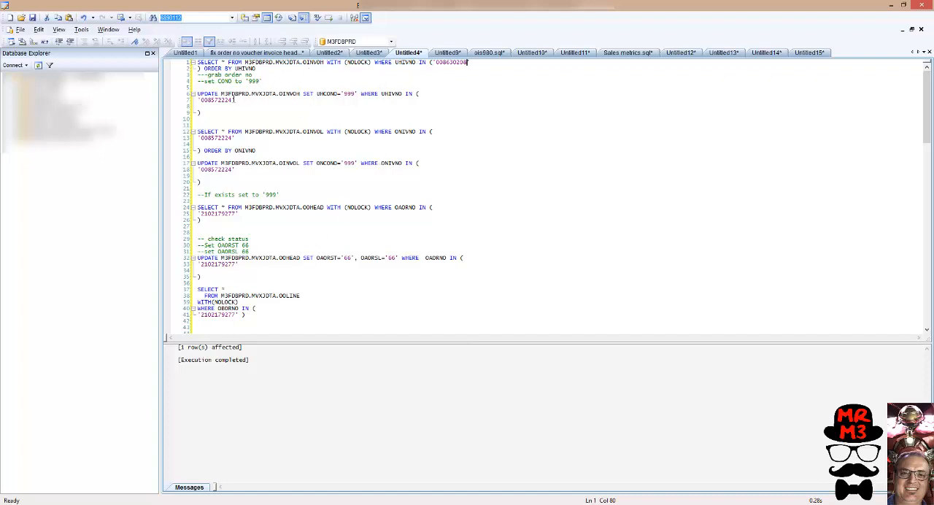
- Replace the old invoice number with 008630208 and select the invoice head update statements
{"action": "double_click", "coordinate": [217, 99]}
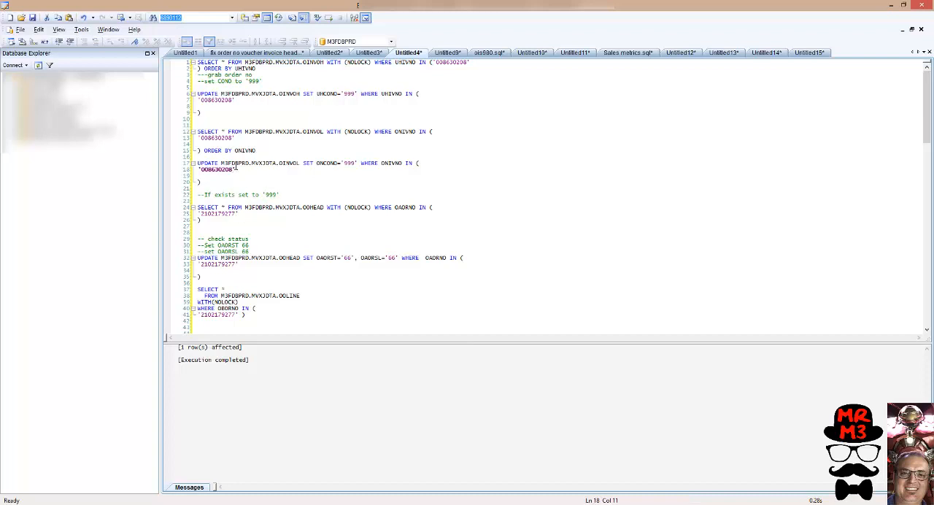
{"action": "left_click_drag", "start_coordinate": [197, 93], "coordinate": [204, 112]}
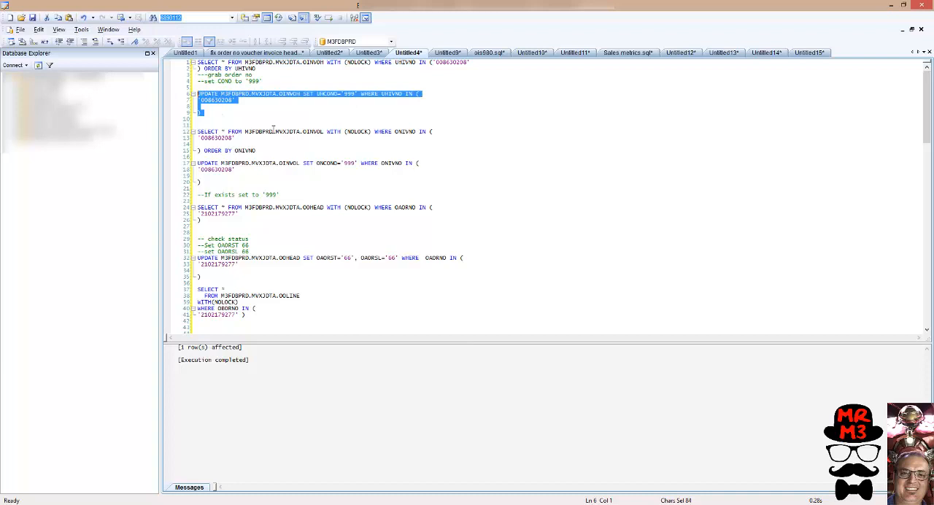
{"action": "left_click", "coordinate": [319, 132]}
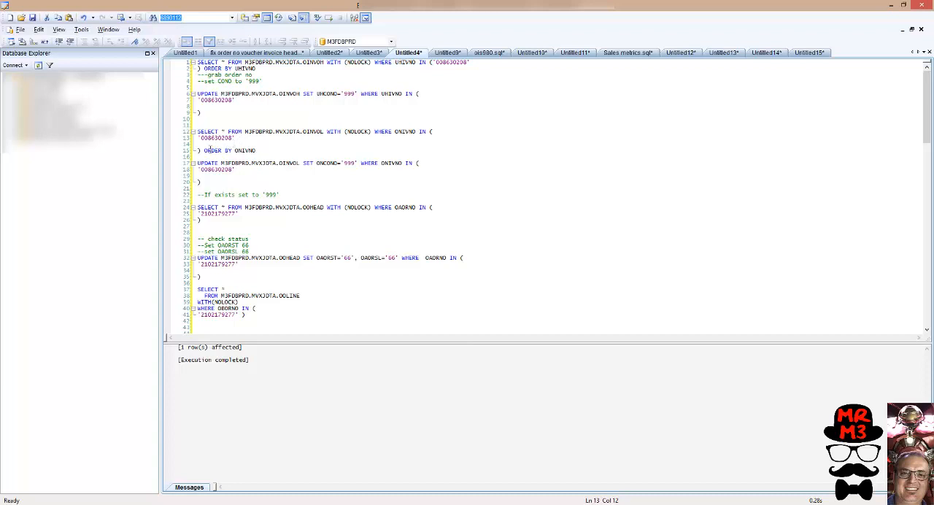
{"action": "left_click_drag", "start_coordinate": [197, 131], "coordinate": [255, 151]}
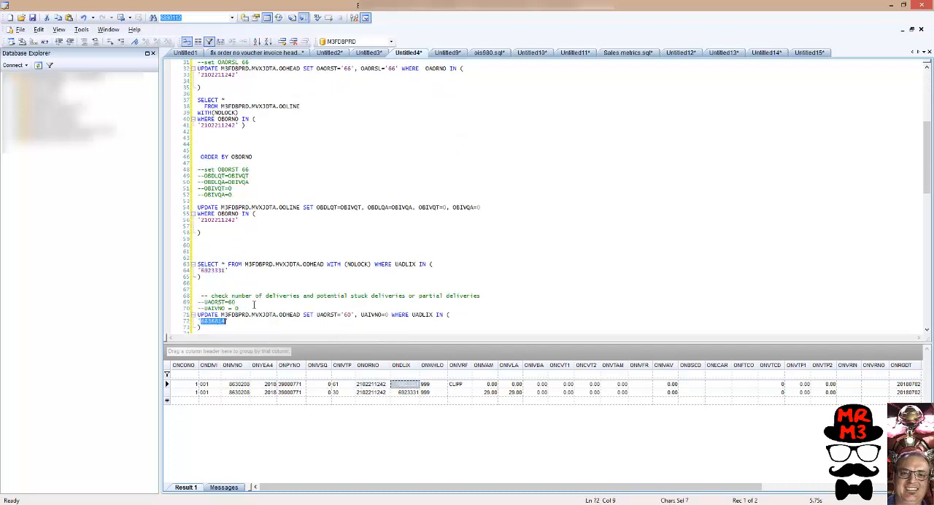
- Put delivery number 6923331 into the delivery head update statement
{"action": "scroll", "scroll_direction": "down", "scroll_amount": 3}
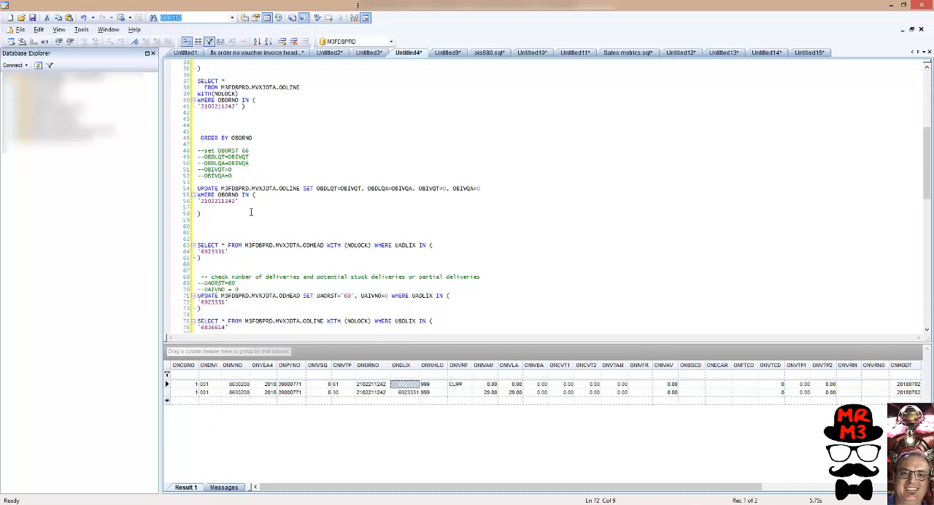
{"action": "double_click", "coordinate": [211, 327]}
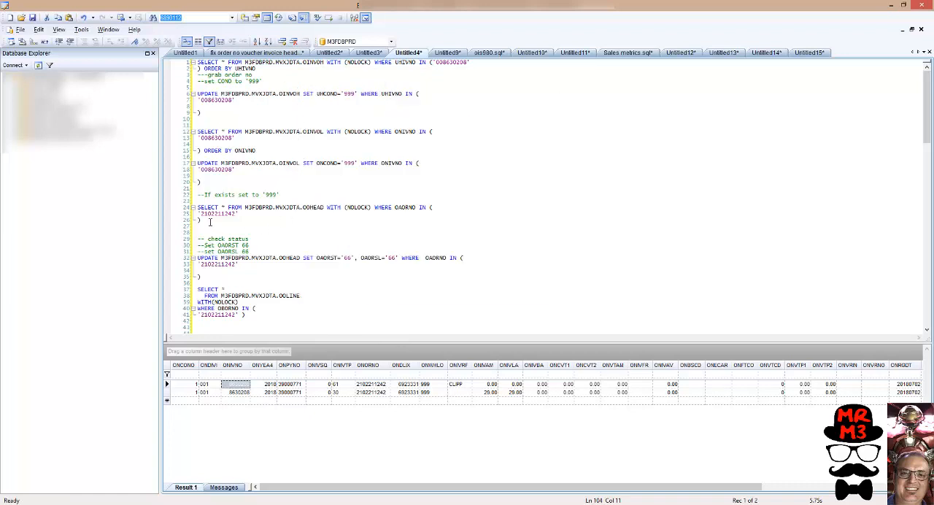
{"action": "left_click_drag", "start_coordinate": [197, 207], "coordinate": [246, 219]}
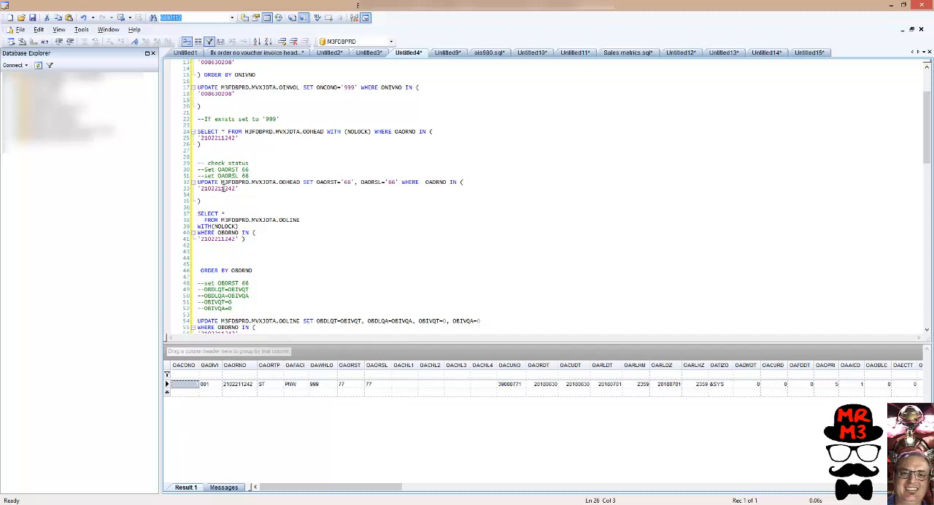
{"action": "scroll", "scroll_direction": "down", "scroll_amount": 3}
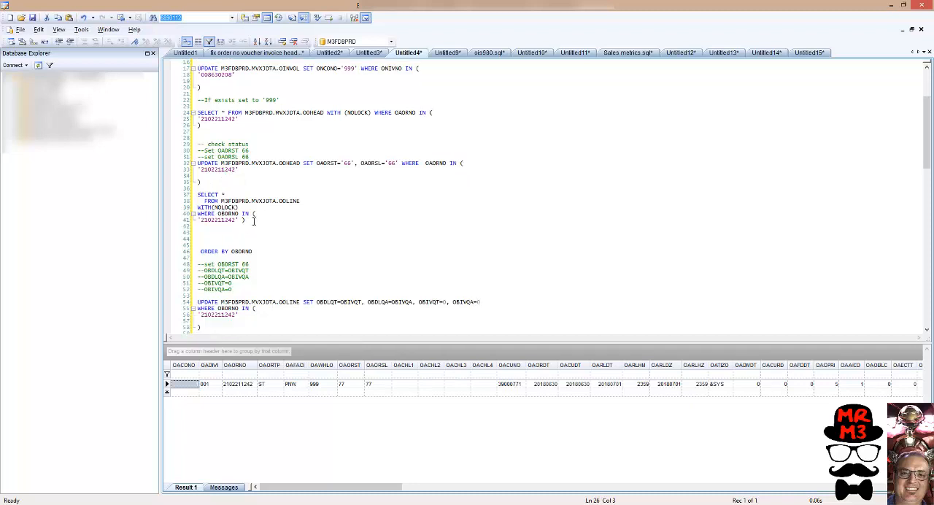
{"action": "left_click_drag", "start_coordinate": [220, 194], "coordinate": [246, 219]}
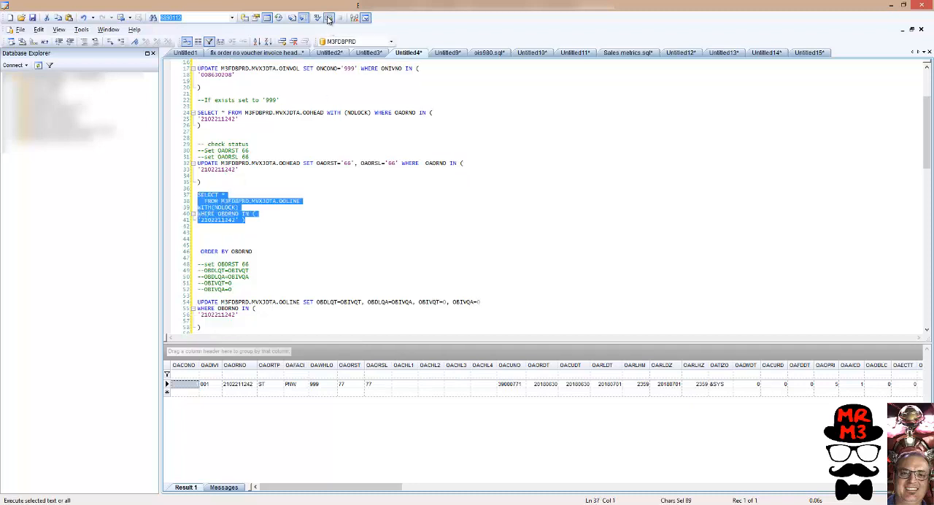
{"action": "left_click", "coordinate": [328, 17]}
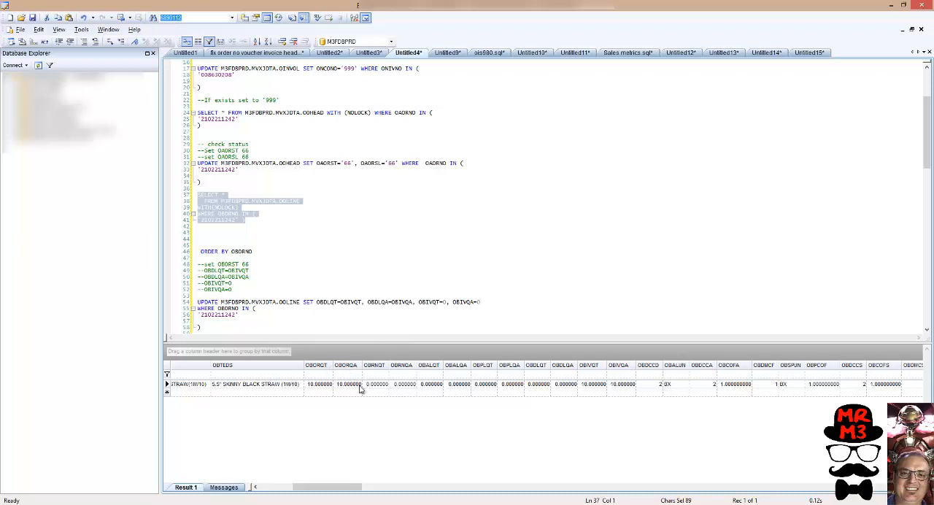
{"action": "mouse_move", "coordinate": [595, 383]}
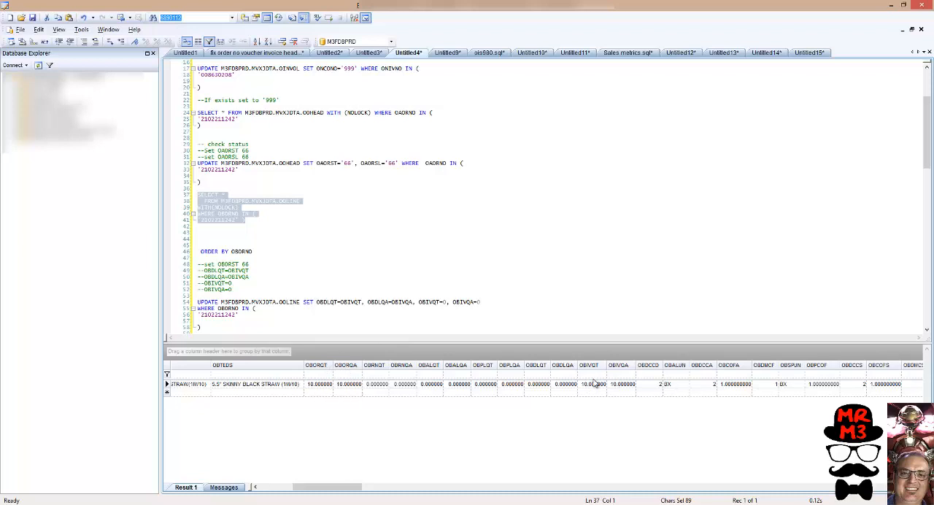
{"action": "mouse_move", "coordinate": [626, 398]}
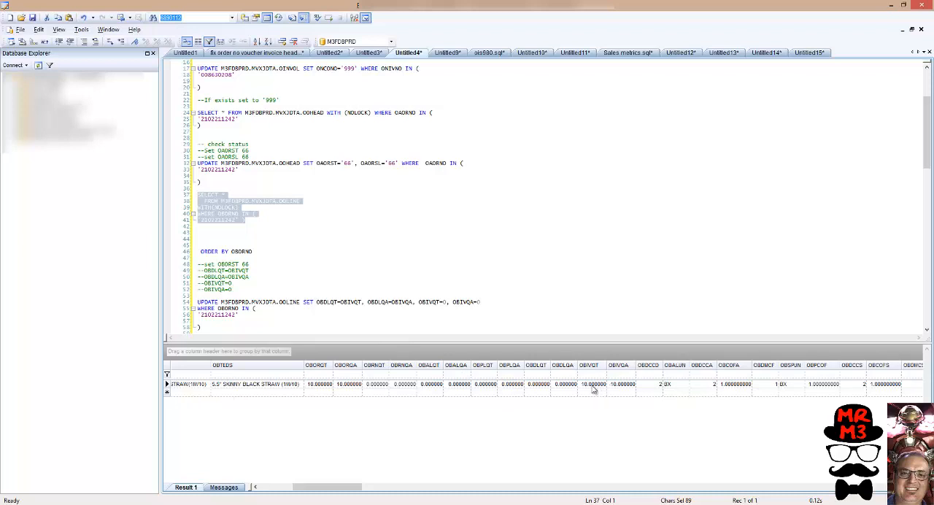
{"action": "mouse_move", "coordinate": [591, 389]}
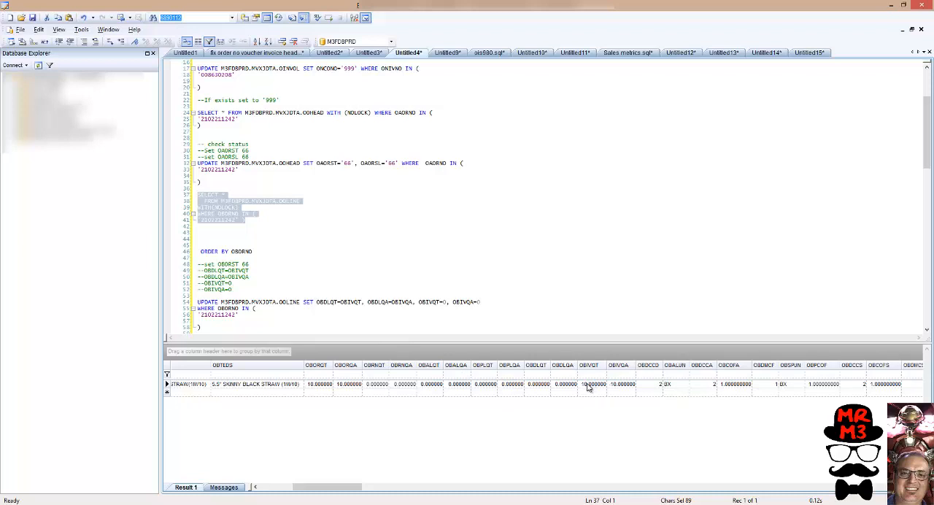
{"action": "mouse_move", "coordinate": [604, 376]}
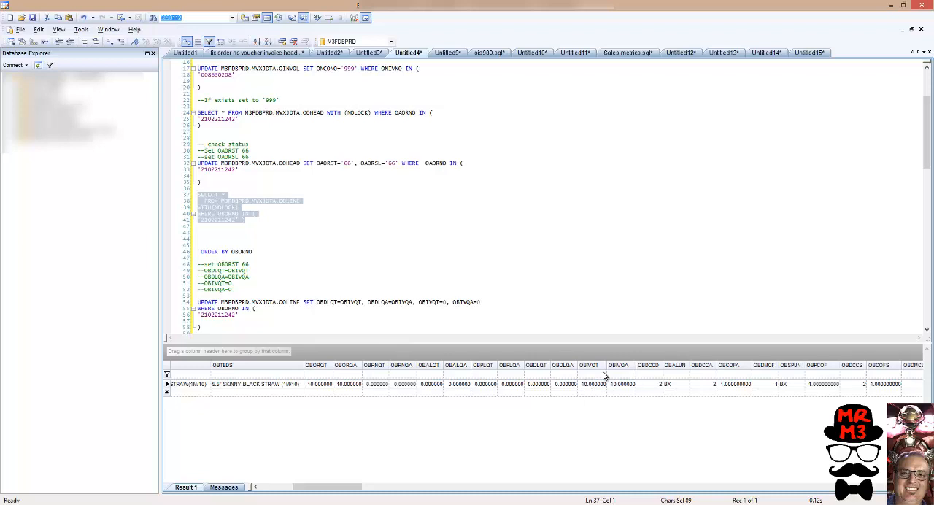
{"action": "mouse_move", "coordinate": [598, 387]}
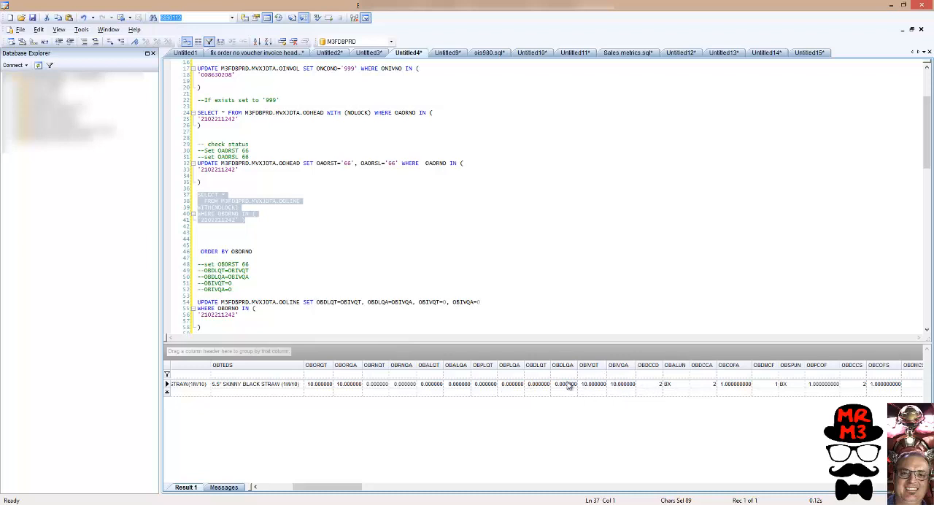
{"action": "mouse_move", "coordinate": [566, 383]}
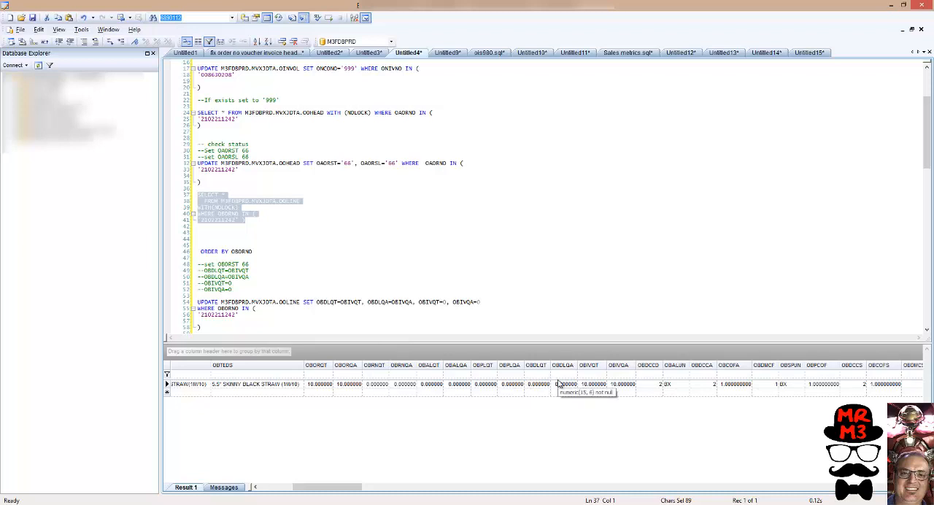
{"action": "mouse_move", "coordinate": [330, 247]}
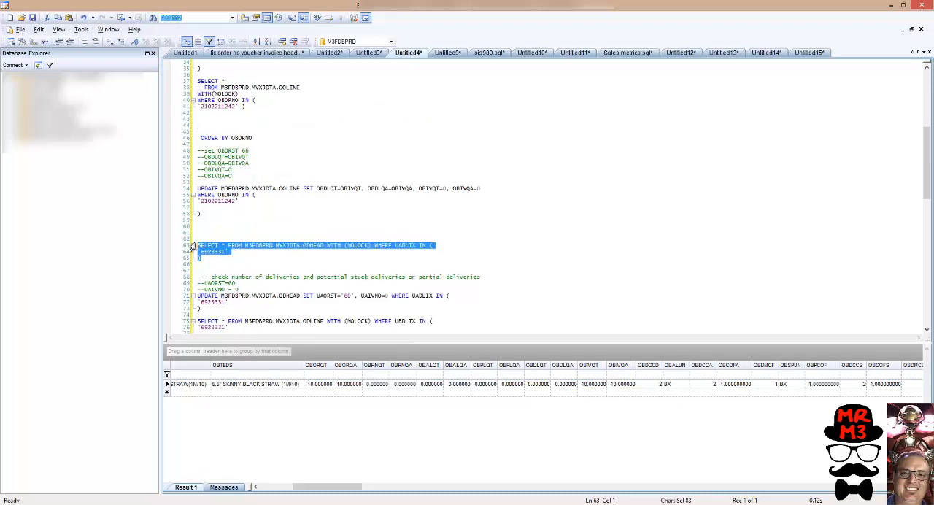
{"action": "mouse_move", "coordinate": [329, 17]}
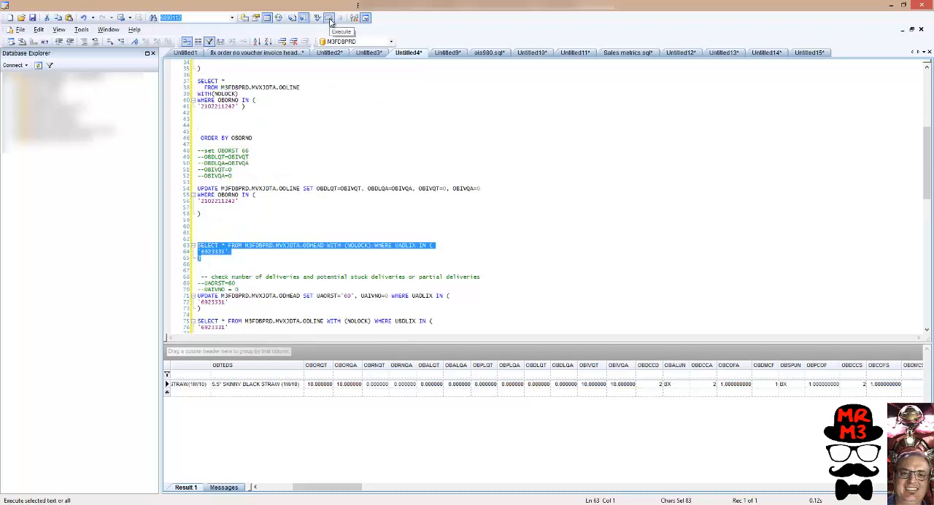
- Run delivery 6923331's head and line queries, checking its status and invoice number
{"action": "left_click", "coordinate": [328, 18]}
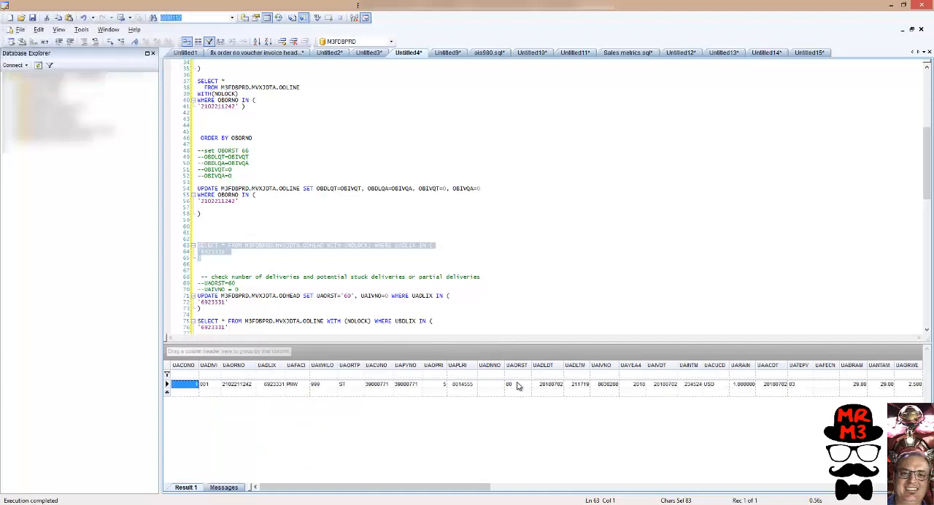
{"action": "left_click", "coordinate": [517, 384]}
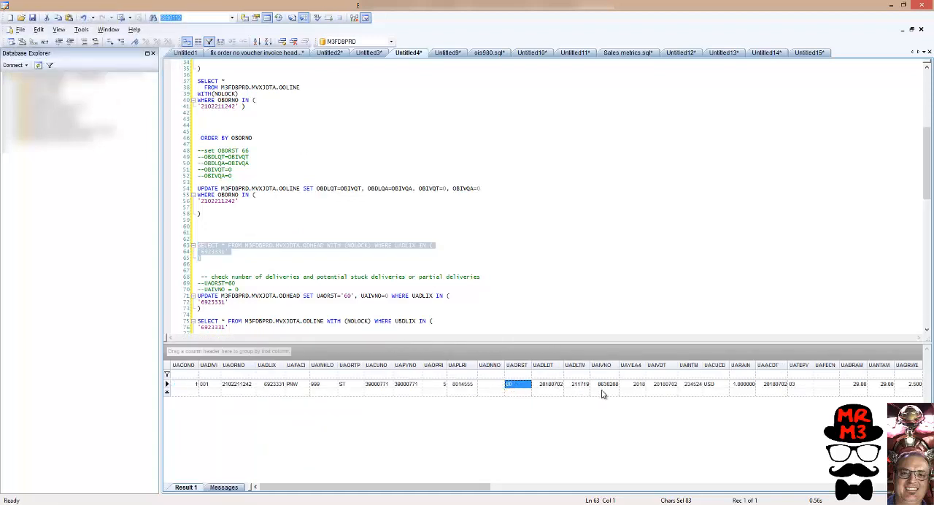
{"action": "left_click", "coordinate": [607, 384]}
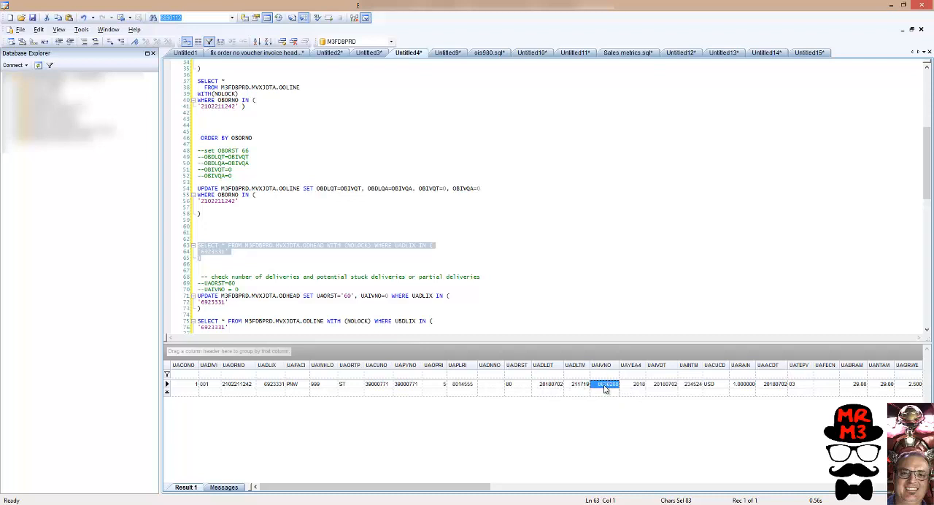
{"action": "left_click", "coordinate": [314, 246]}
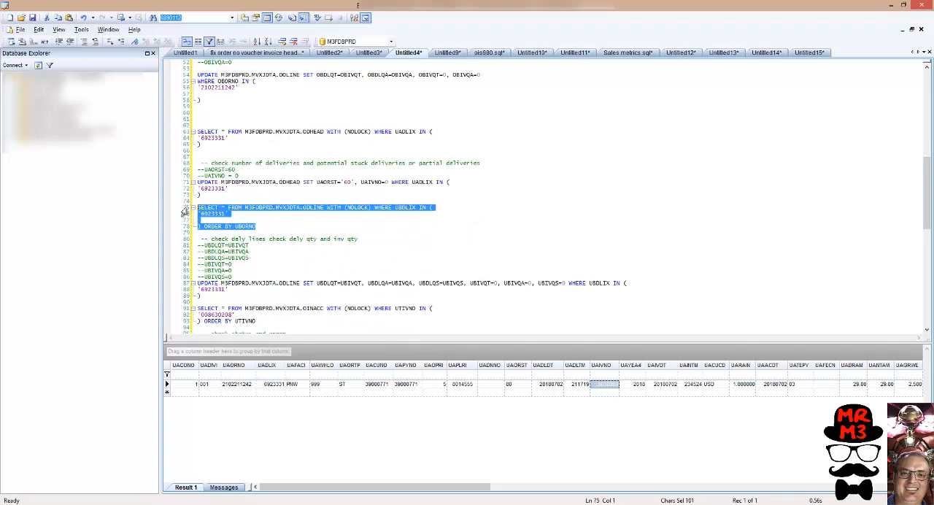
{"action": "left_click", "coordinate": [296, 233]}
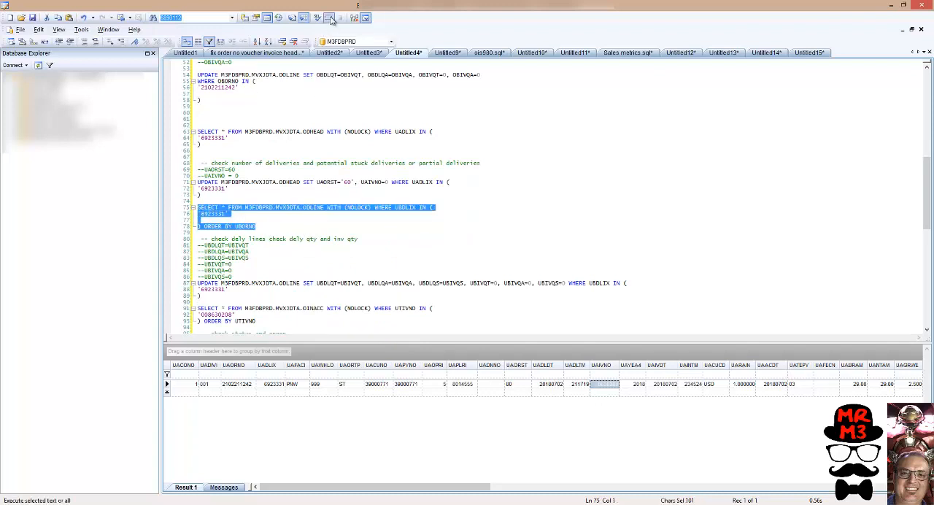
{"action": "mouse_move", "coordinate": [329, 18]}
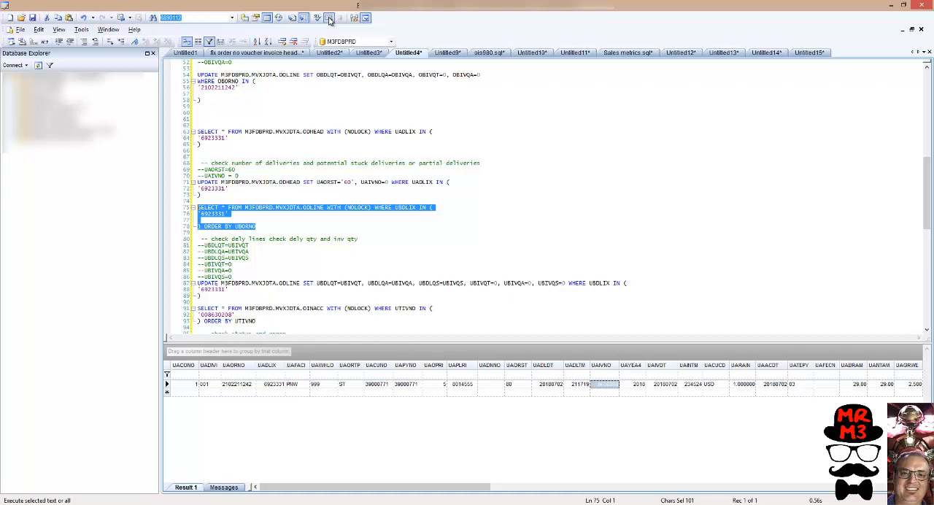
{"action": "left_click", "coordinate": [329, 17]}
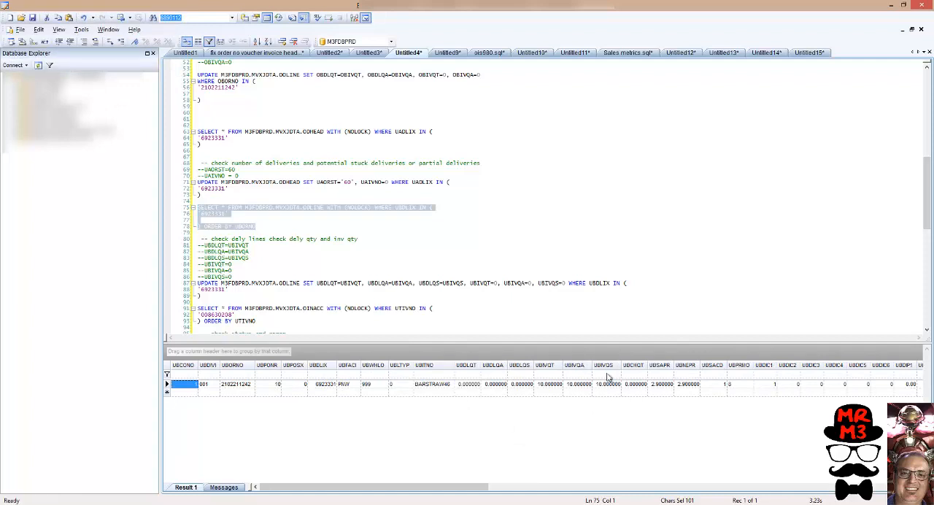
{"action": "mouse_move", "coordinate": [559, 387]}
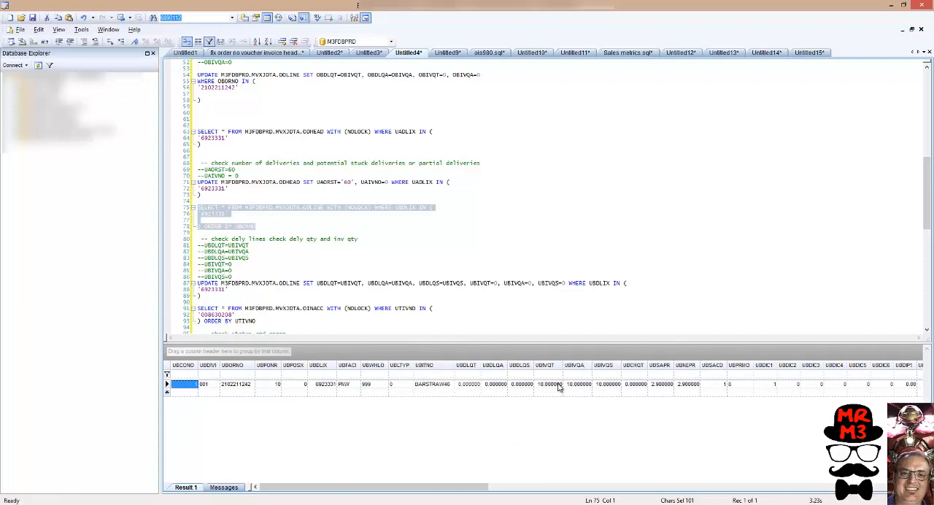
{"action": "mouse_move", "coordinate": [602, 387]}
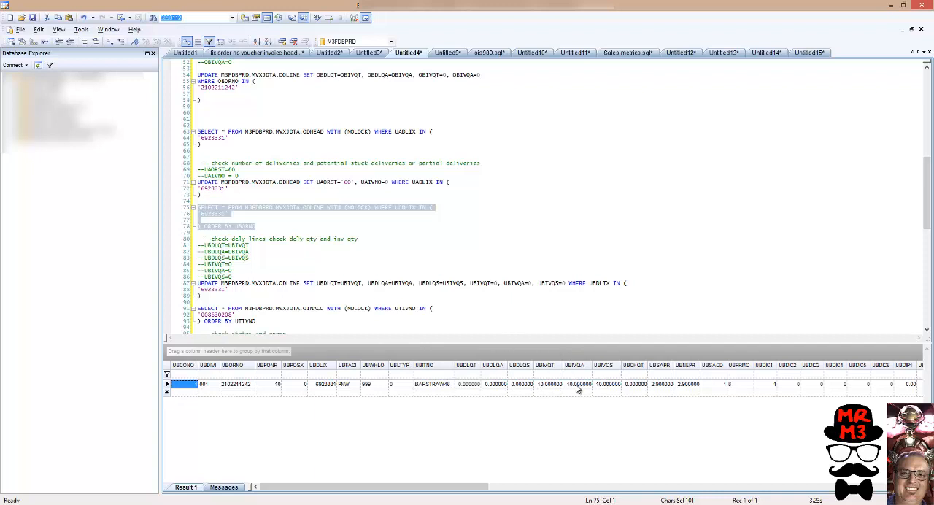
{"action": "mouse_move", "coordinate": [372, 309]}
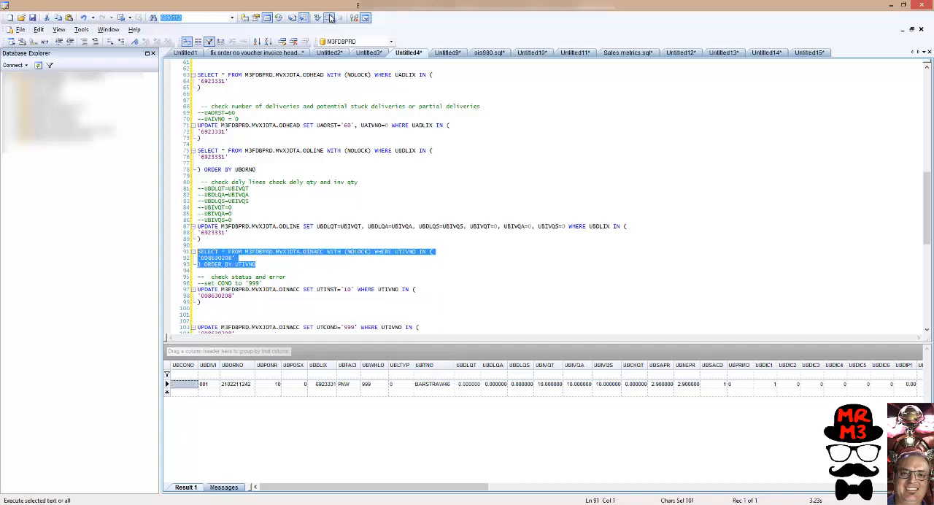
{"action": "mouse_move", "coordinate": [330, 18]}
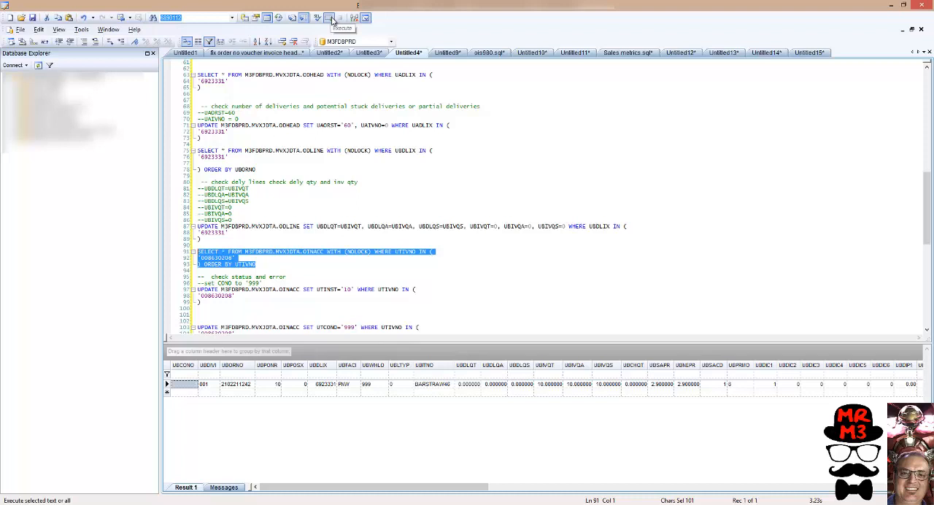
- Run the OINACC query for invoice 008630208
{"action": "left_click", "coordinate": [330, 18]}
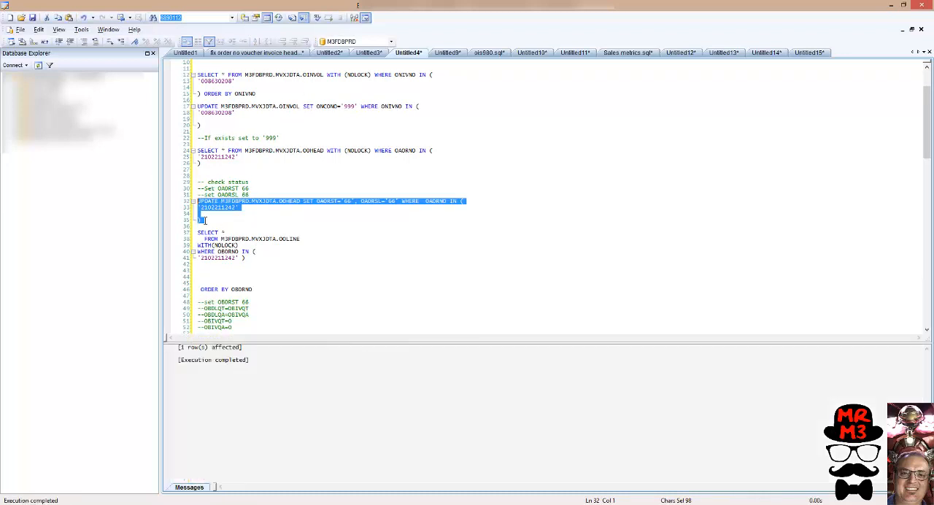
{"action": "scroll", "scroll_direction": "down", "scroll_amount": 3}
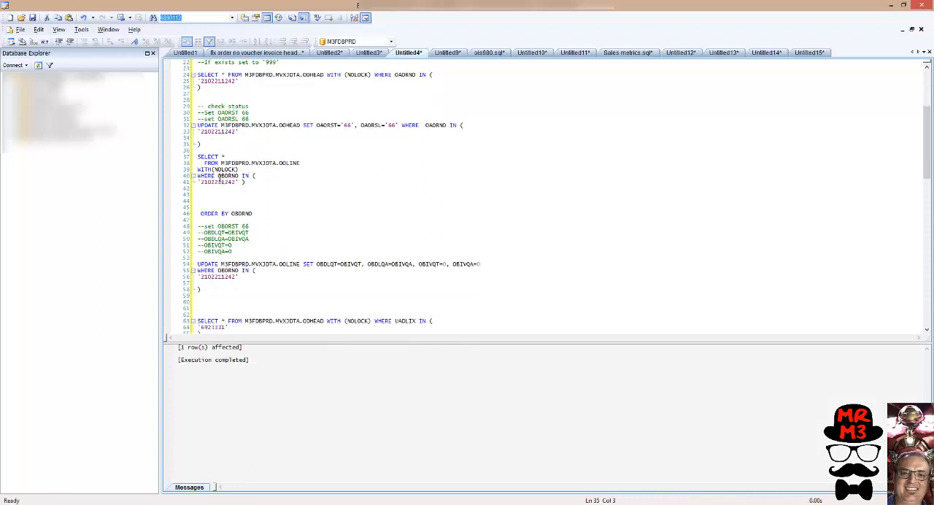
{"action": "scroll", "scroll_direction": "down", "scroll_amount": 3}
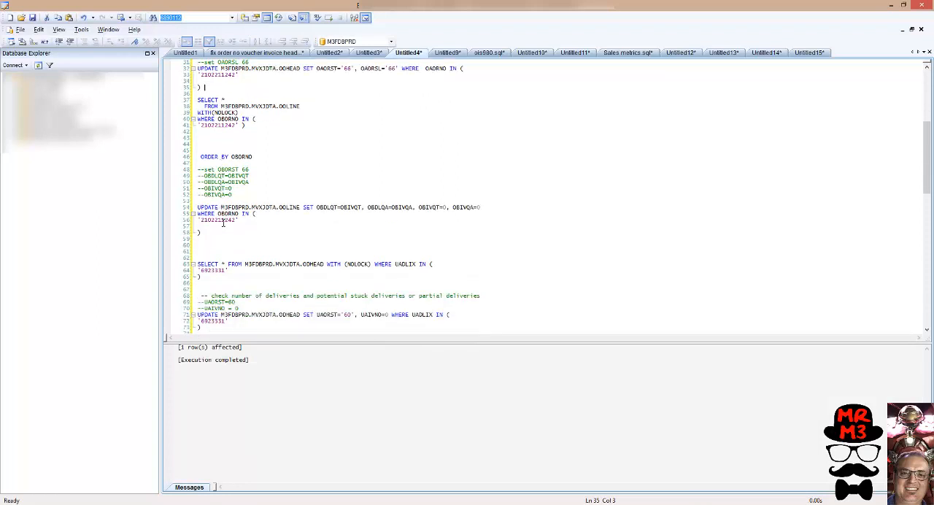
{"action": "left_click_drag", "start_coordinate": [197, 207], "coordinate": [208, 233]}
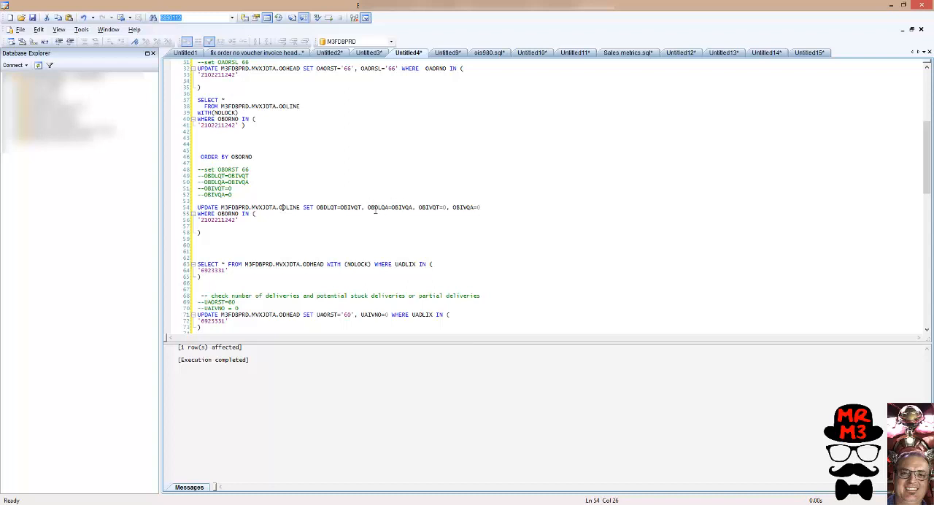
{"action": "mouse_move", "coordinate": [436, 190]}
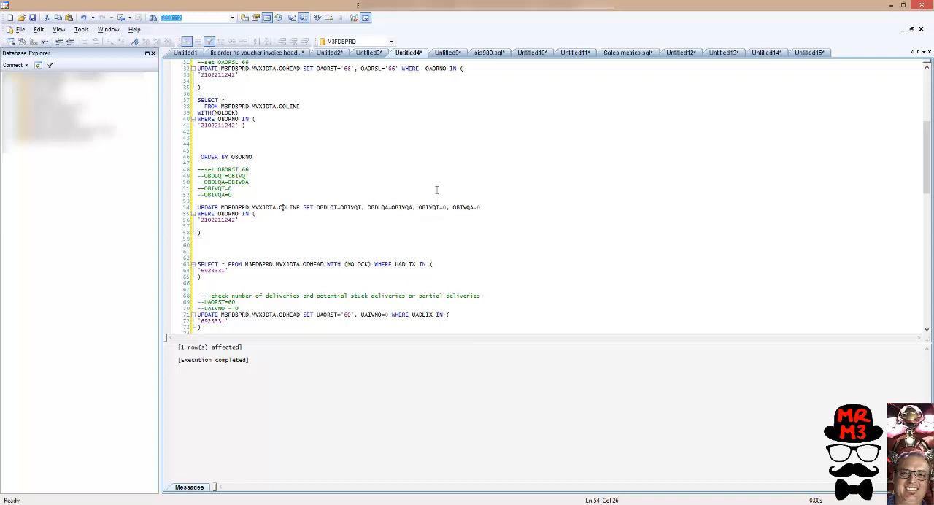
{"action": "mouse_move", "coordinate": [461, 192]}
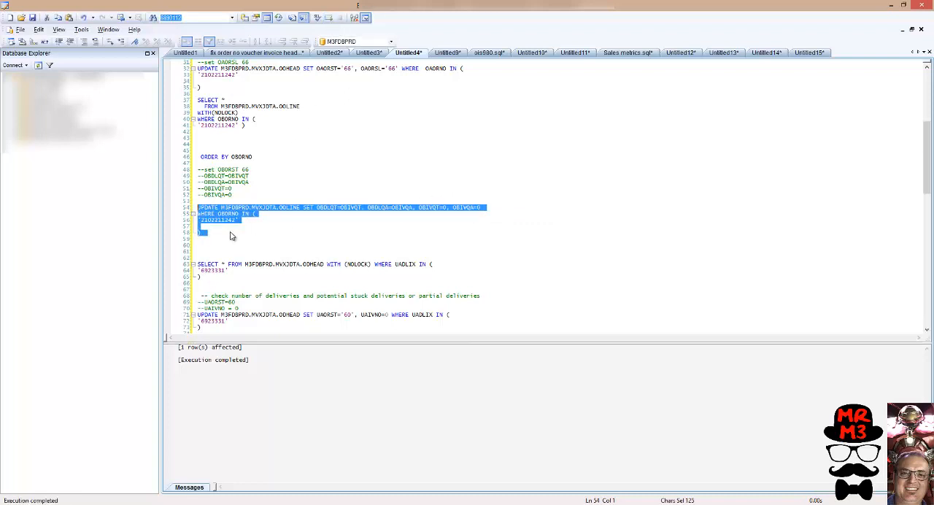
{"action": "scroll", "scroll_direction": "down", "scroll_amount": 3}
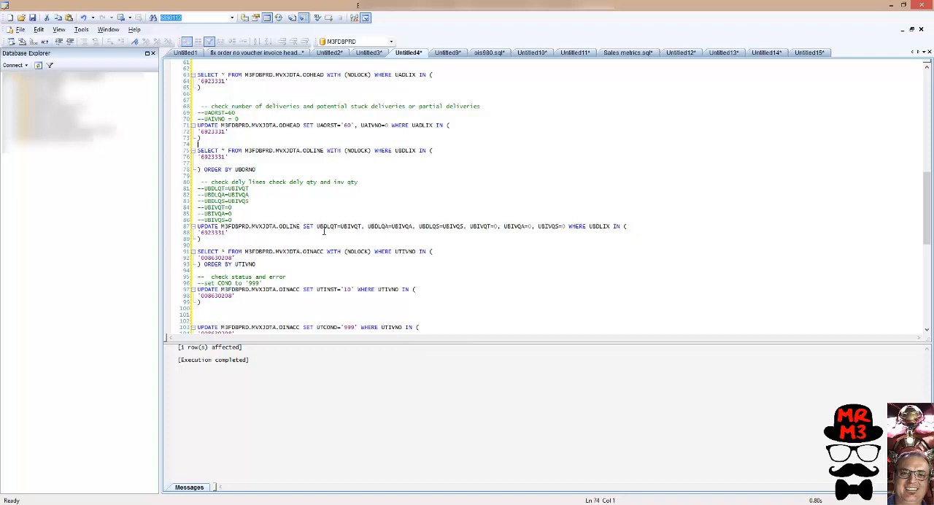
{"action": "mouse_move", "coordinate": [323, 229]}
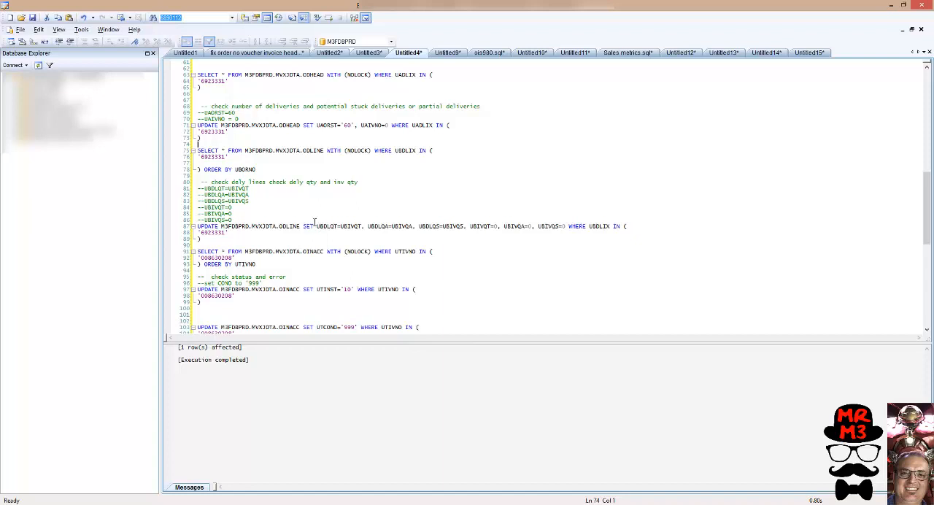
{"action": "mouse_move", "coordinate": [499, 235]}
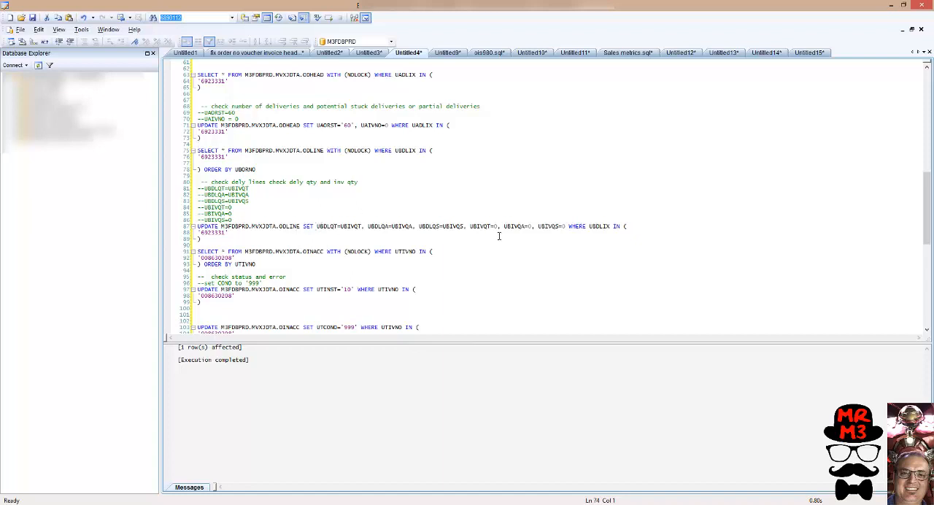
{"action": "mouse_move", "coordinate": [381, 233]}
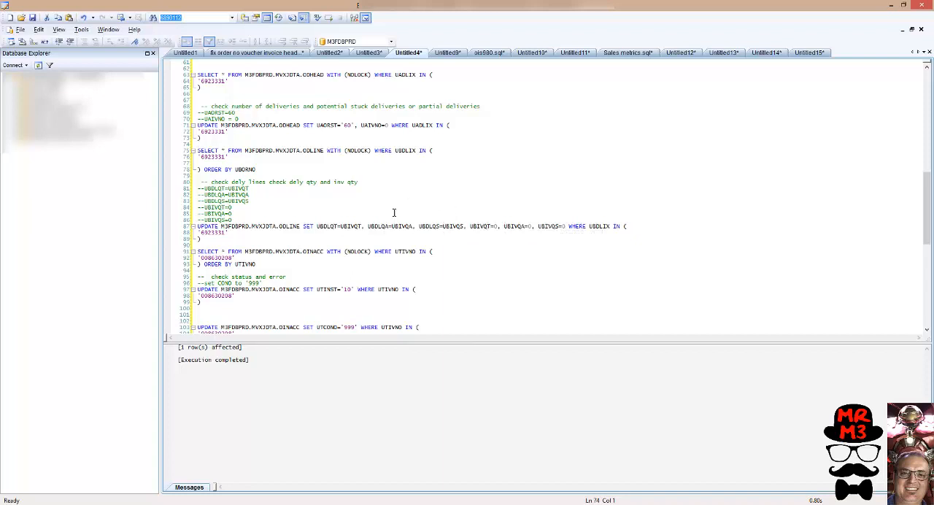
{"action": "mouse_move", "coordinate": [319, 243]}
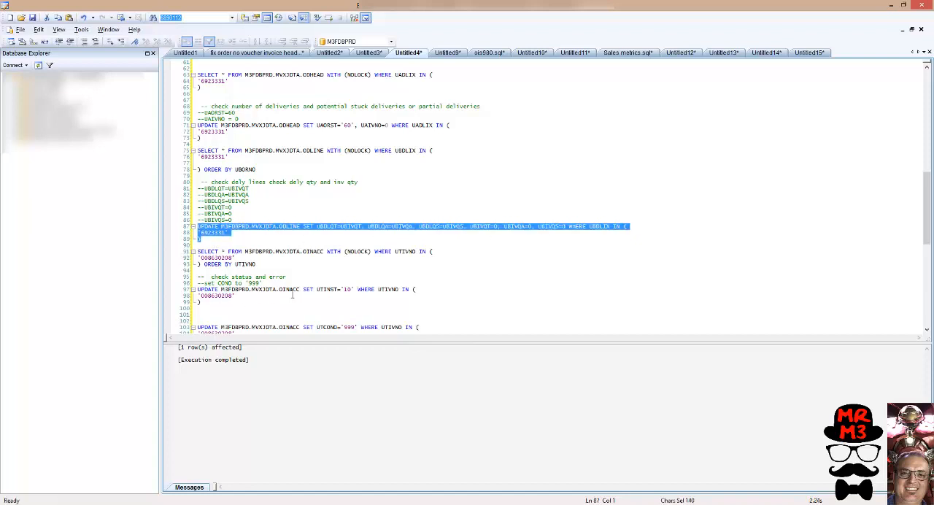
{"action": "mouse_move", "coordinate": [259, 299]}
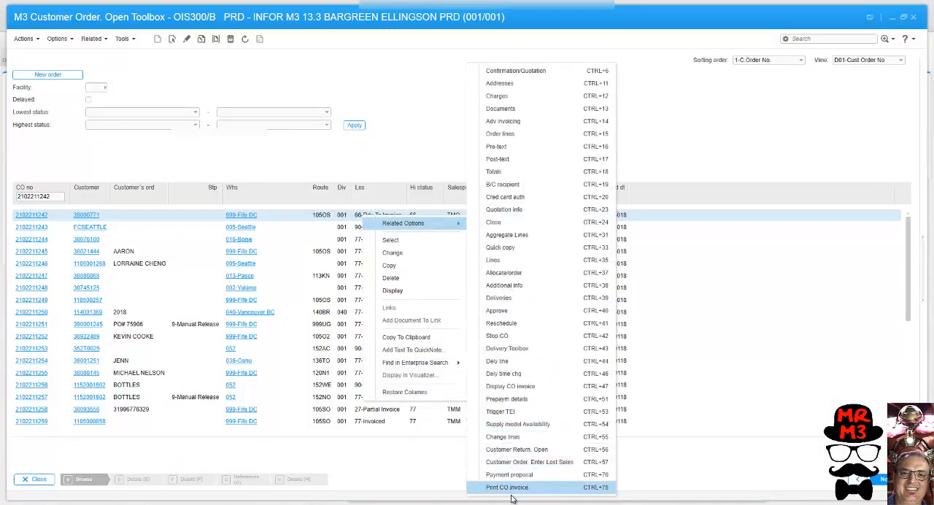
{"action": "left_click", "coordinate": [506, 486]}
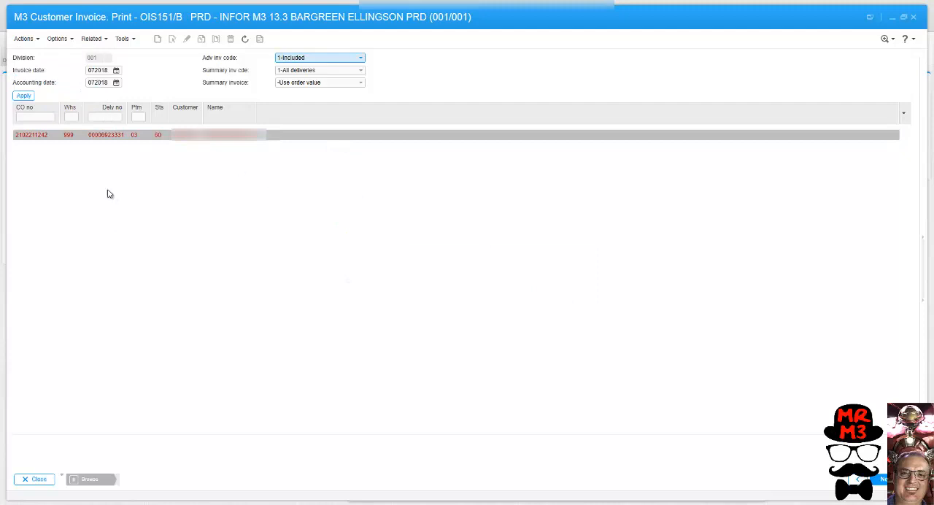
{"action": "mouse_move", "coordinate": [208, 191]}
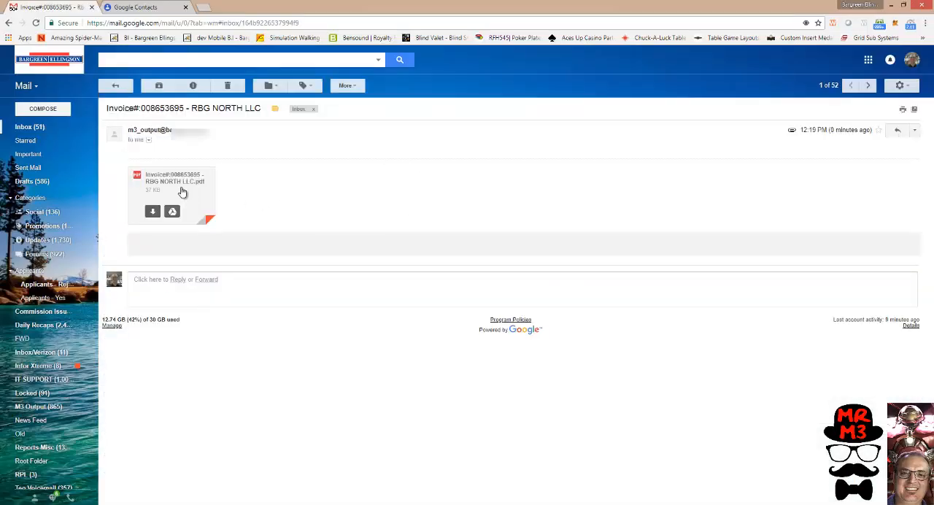
- Preview invoice 008653695's PDF totalling 29.00, then bring up M3's invoice list
{"action": "left_click", "coordinate": [174, 194]}
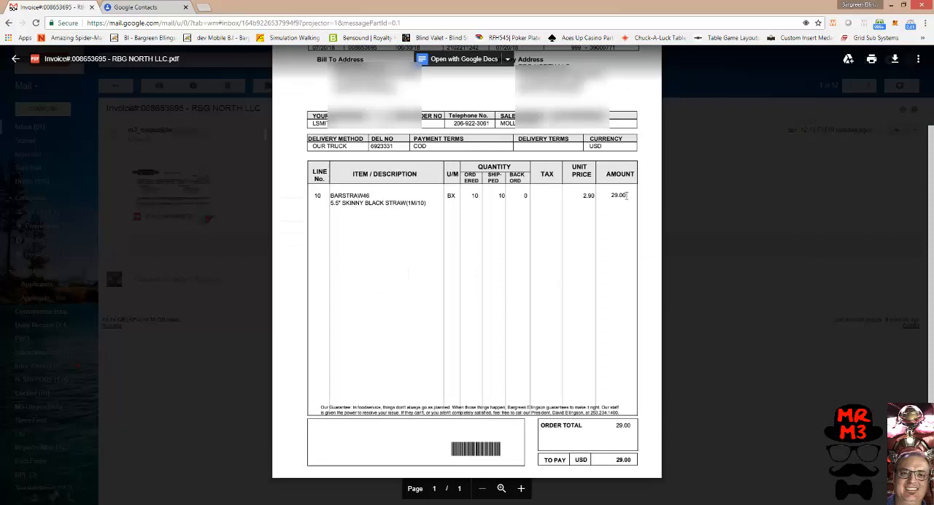
{"action": "scroll", "scroll_direction": "down", "scroll_amount": 3}
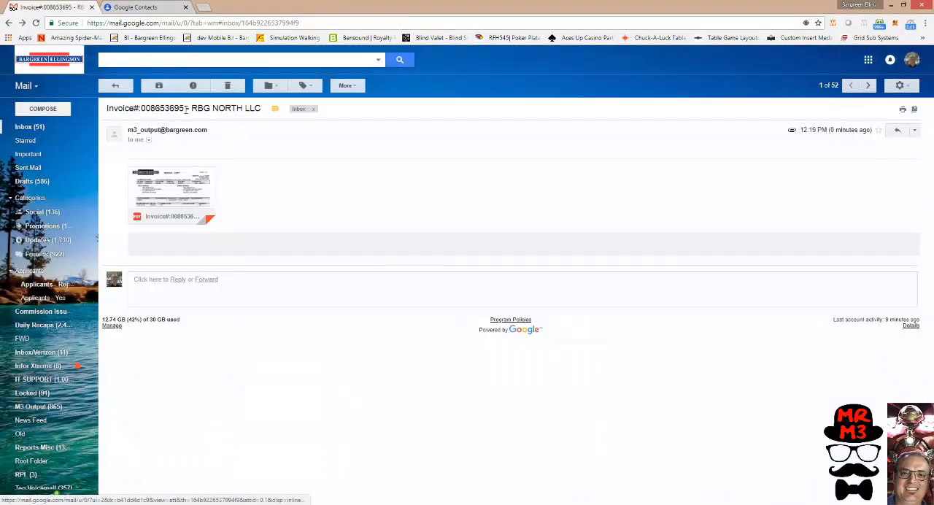
{"action": "double_click", "coordinate": [162, 108]}
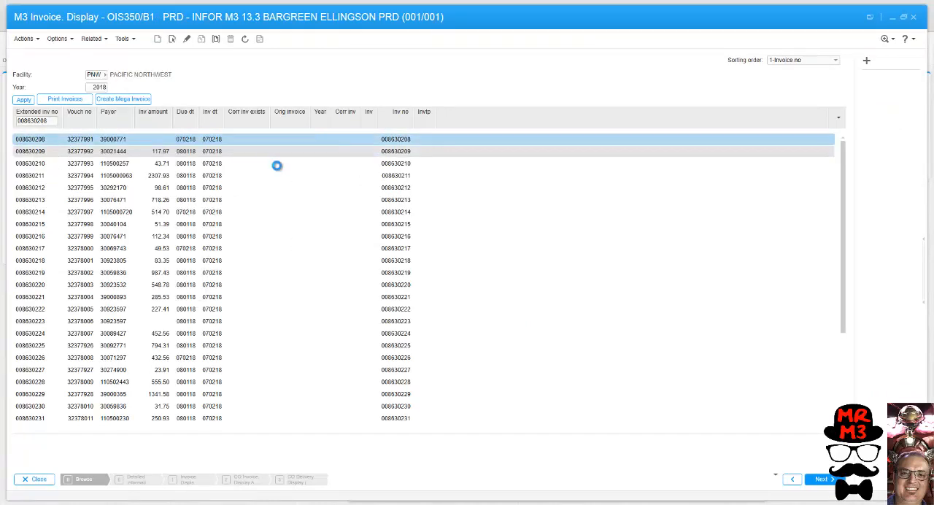
- Open new invoice 008653695's lines and select its type 30 line
{"action": "double_click", "coordinate": [30, 139]}
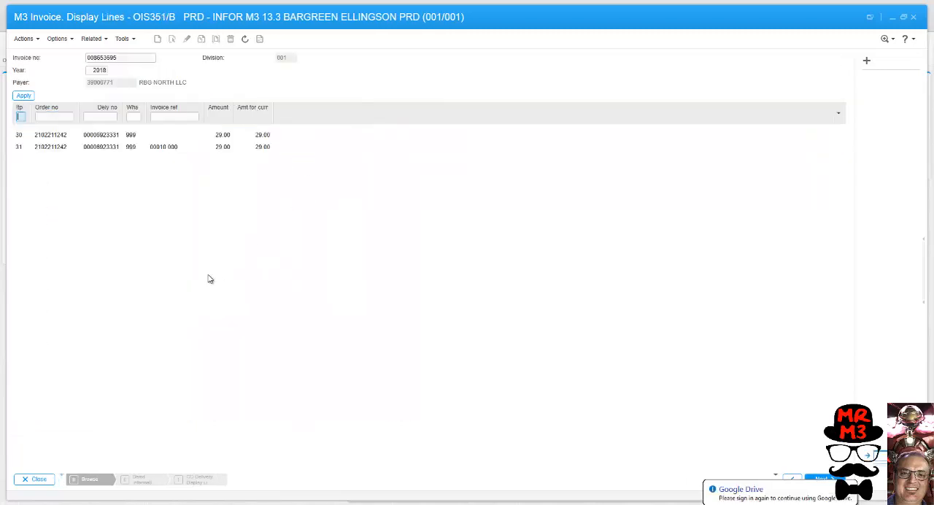
{"action": "left_click", "coordinate": [51, 135]}
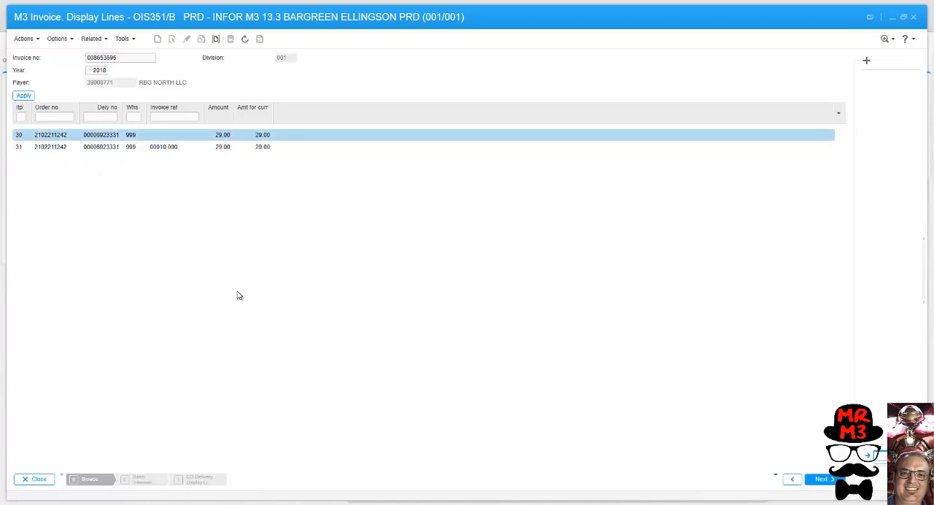
{"action": "mouse_move", "coordinate": [203, 284]}
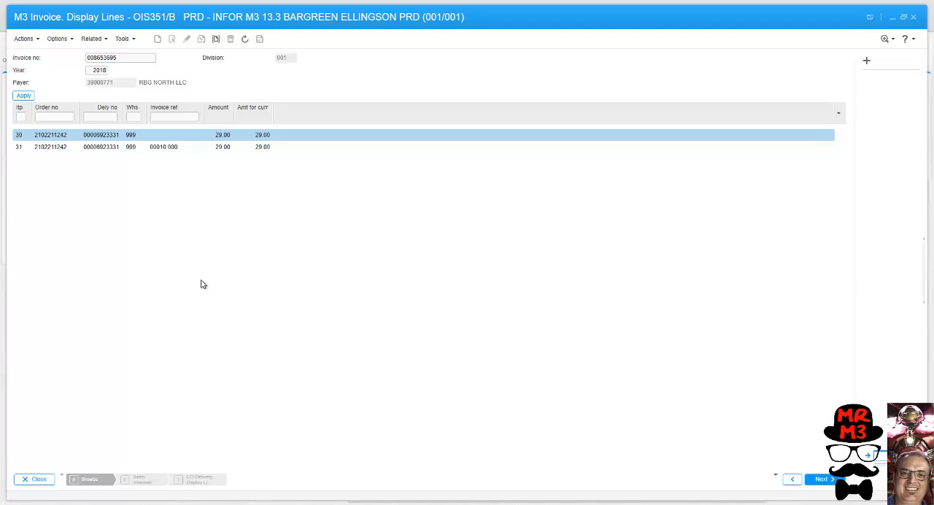
{"action": "mouse_move", "coordinate": [249, 293]}
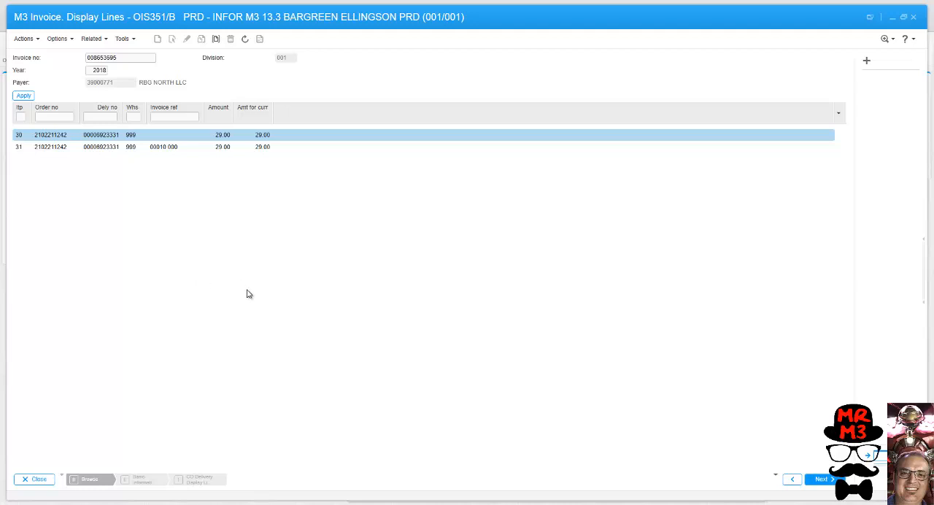
{"action": "mouse_move", "coordinate": [244, 293]}
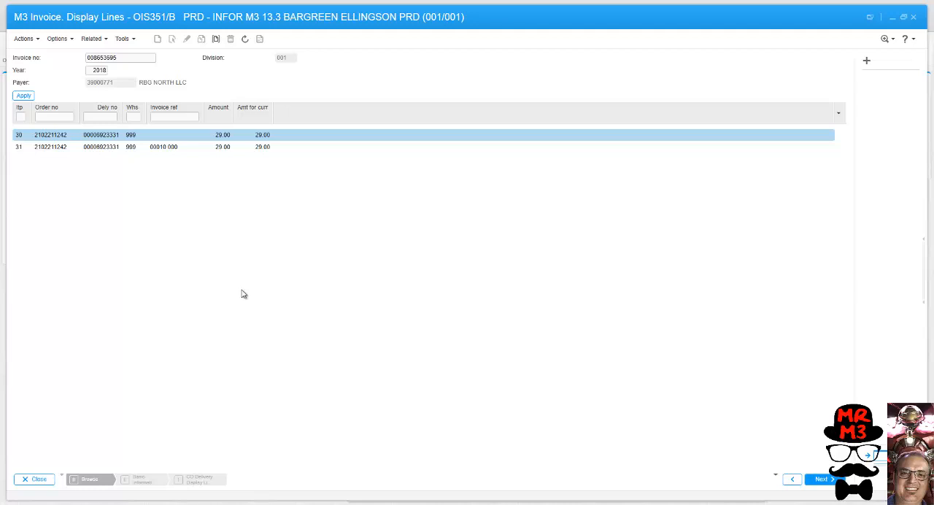
{"action": "mouse_move", "coordinate": [246, 356]}
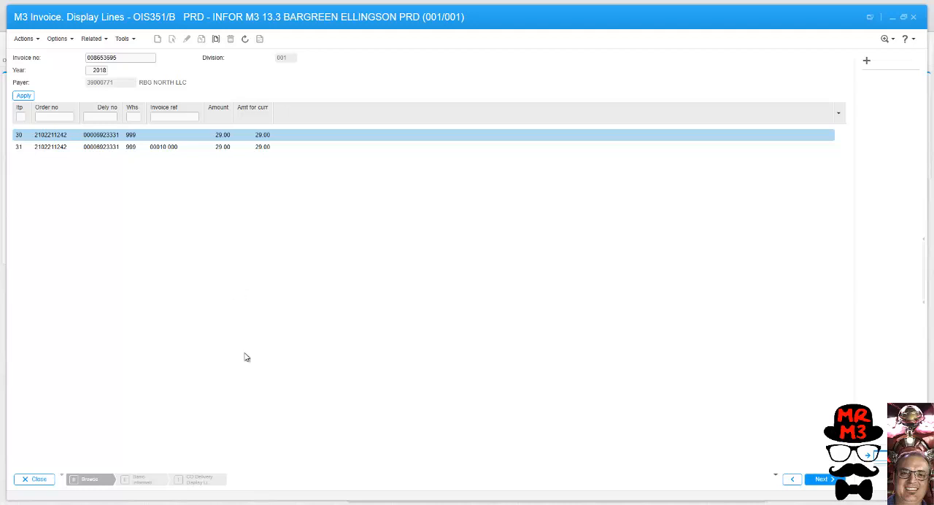
{"action": "mouse_move", "coordinate": [286, 408]}
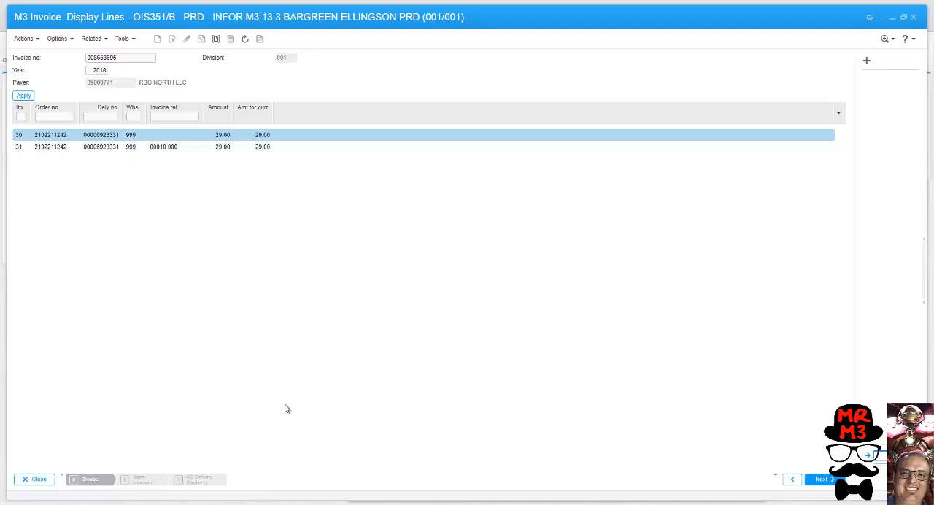
{"action": "mouse_move", "coordinate": [285, 406]}
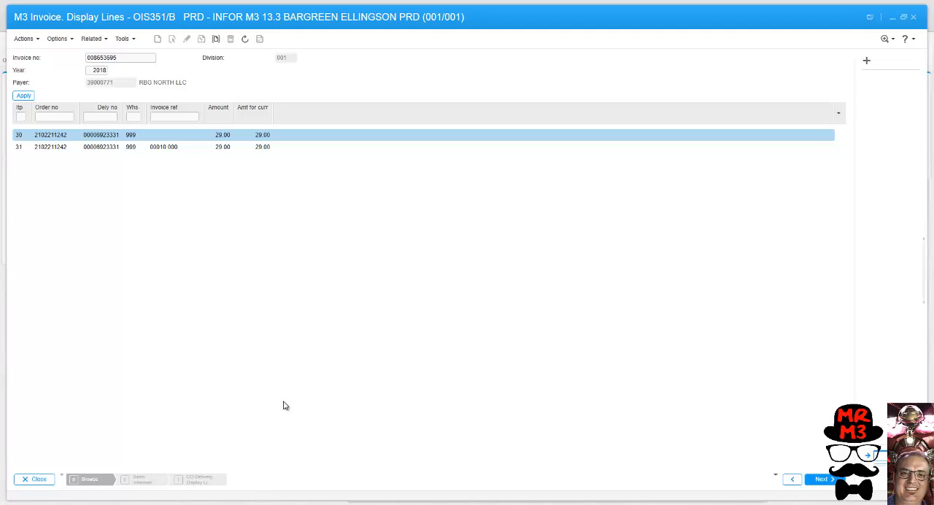
{"action": "mouse_move", "coordinate": [195, 393]}
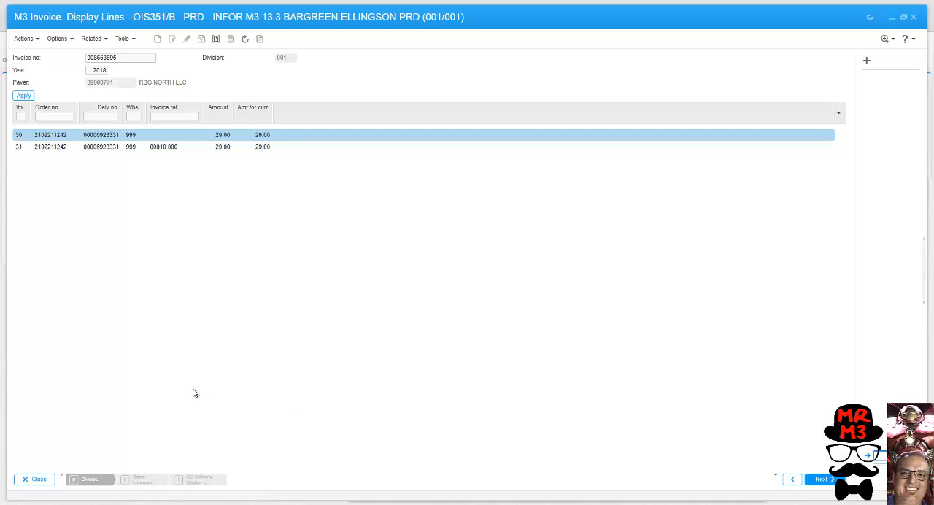